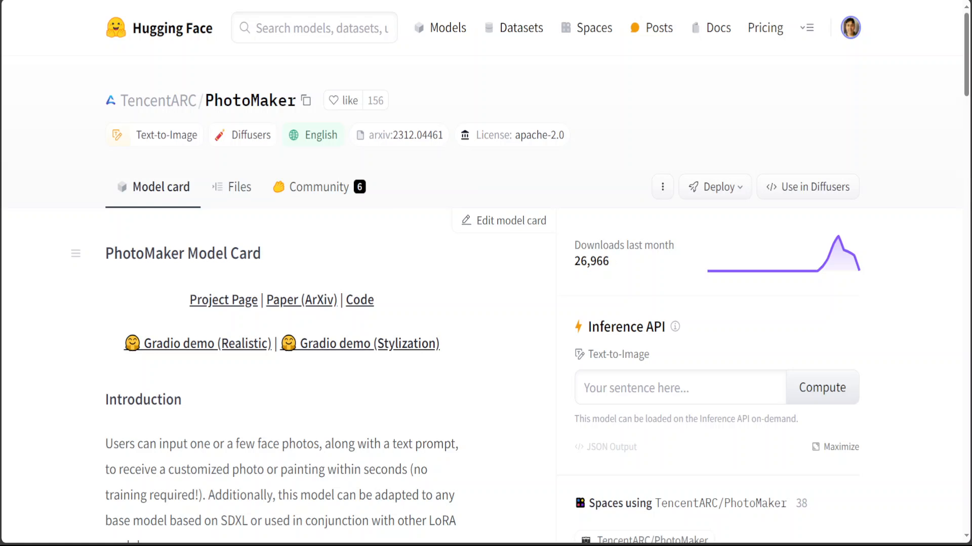
- Scroll down the PhotoMaker model card toward the Project Page link
scroll("down", 3)
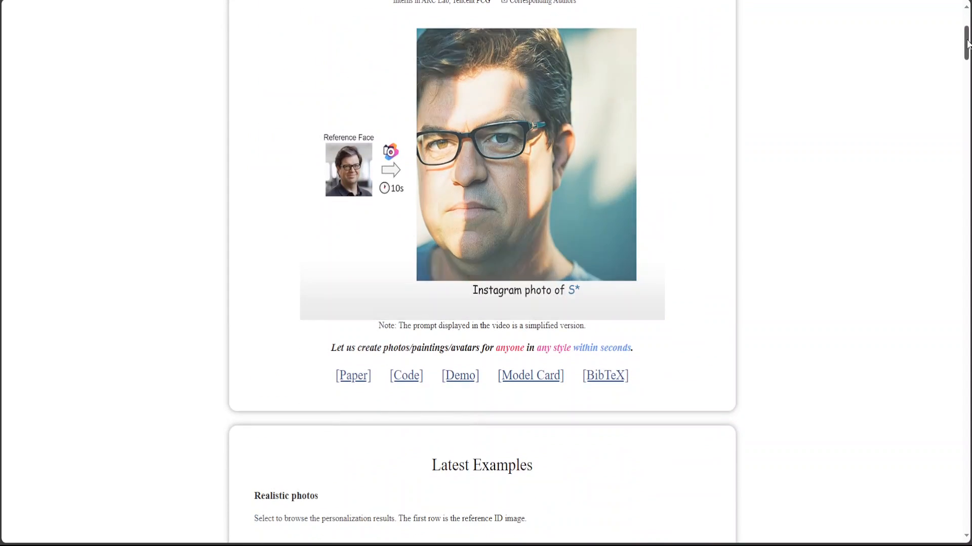
- Show the realistic-photo results for the woman in a hat in Latest Examples
scroll("down", 3)
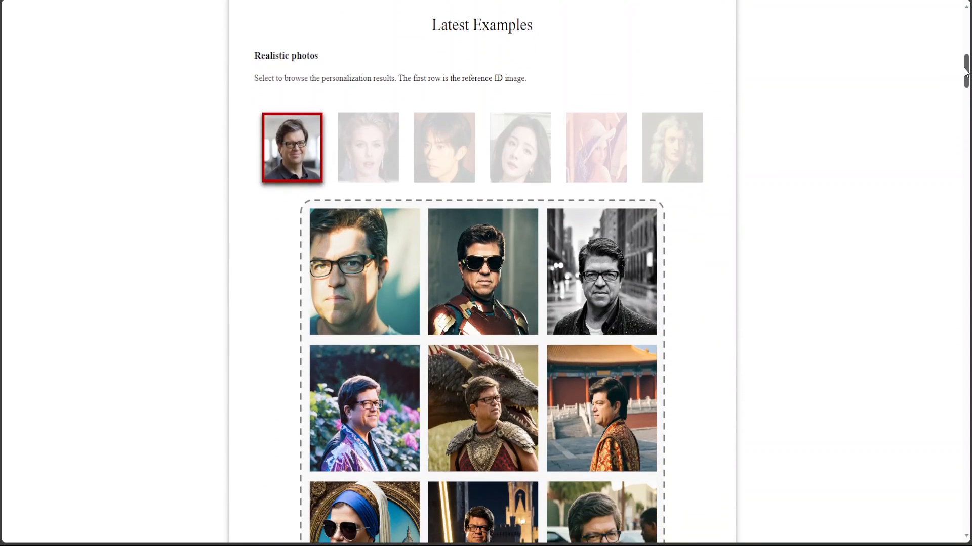
scroll("down", 3)
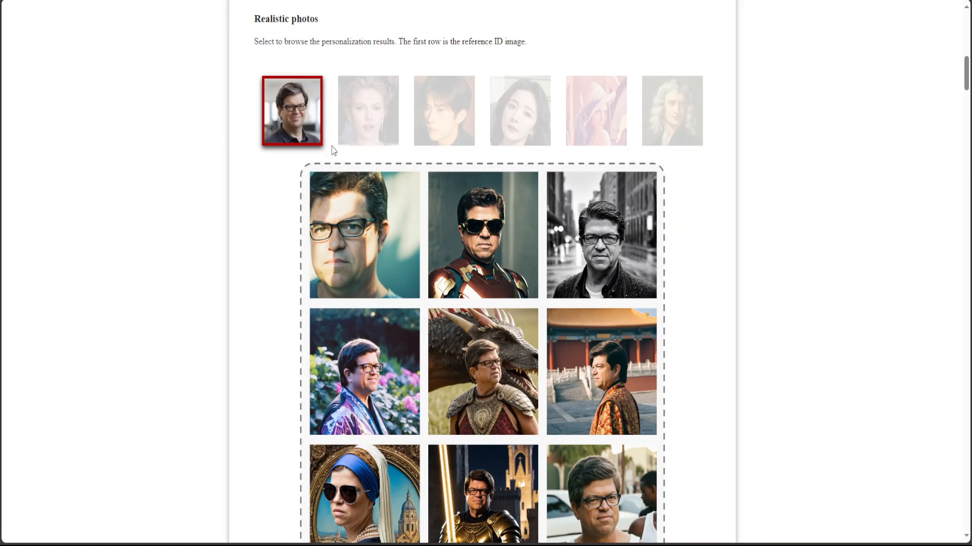
mouse_move(290, 123)
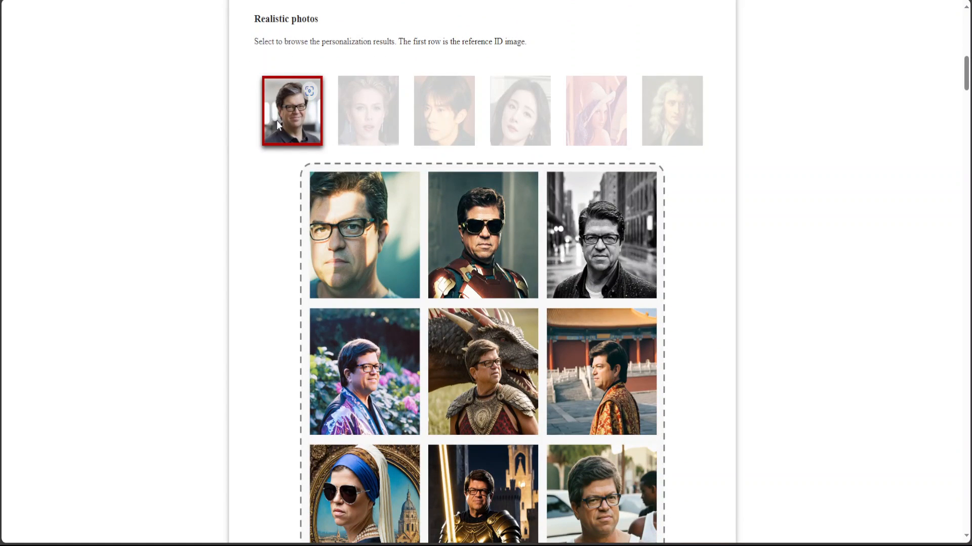
mouse_move(286, 120)
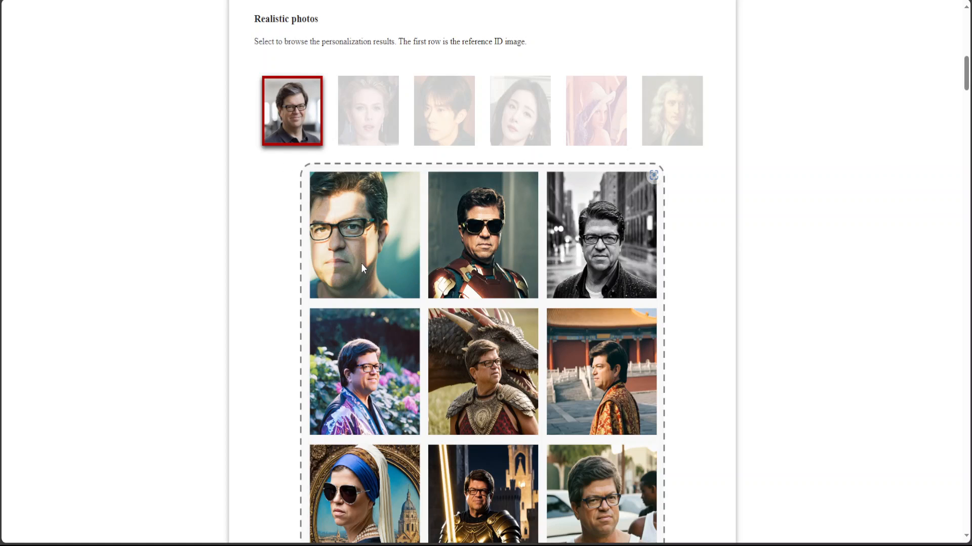
mouse_move(515, 226)
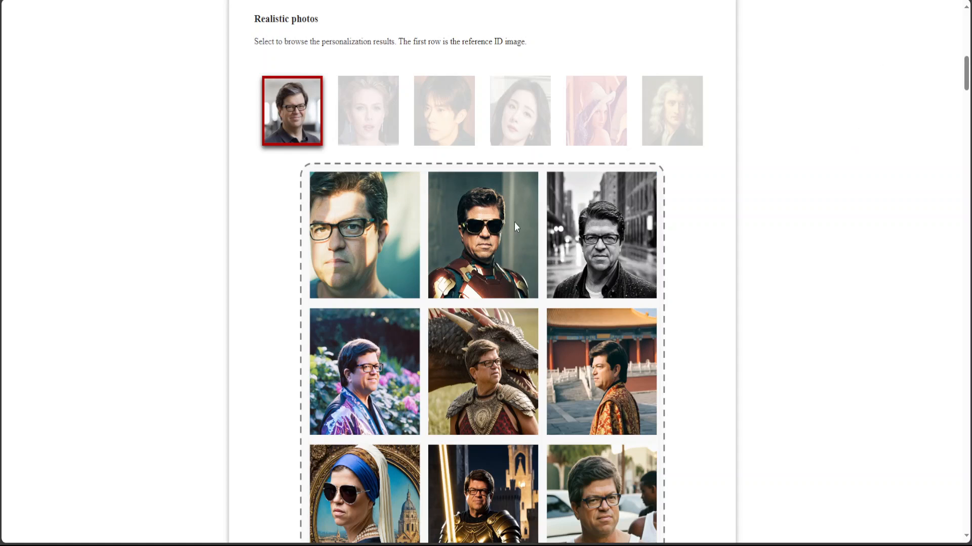
left_click(595, 110)
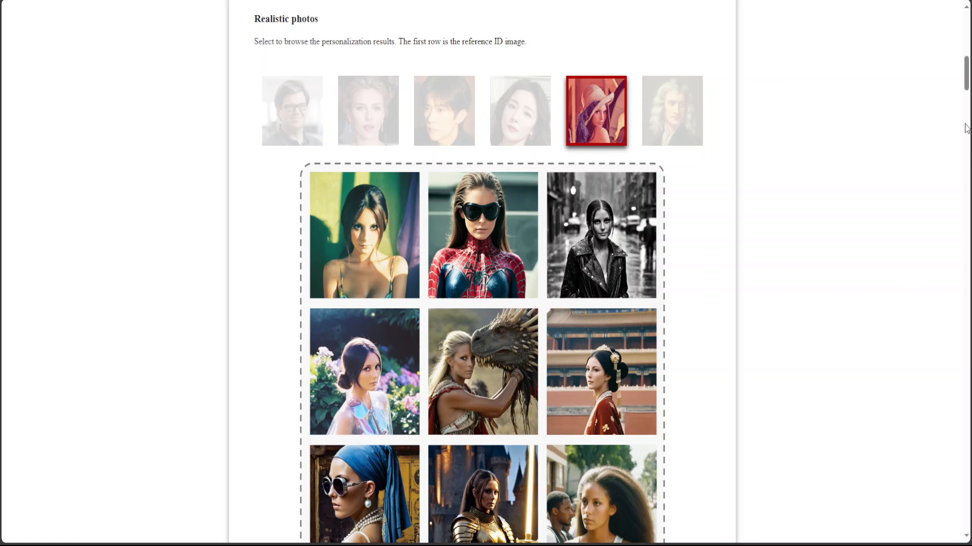
scroll("down", 3)
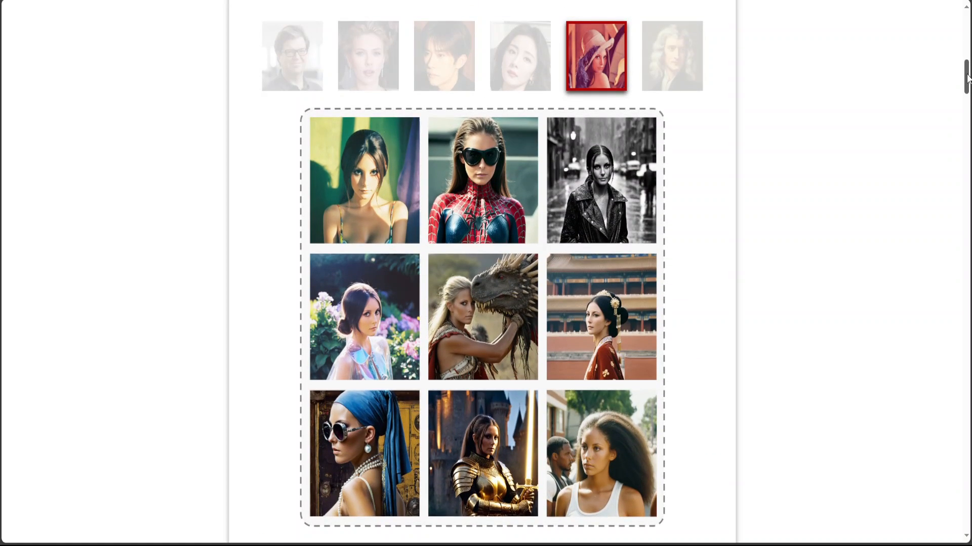
scroll("up", 3)
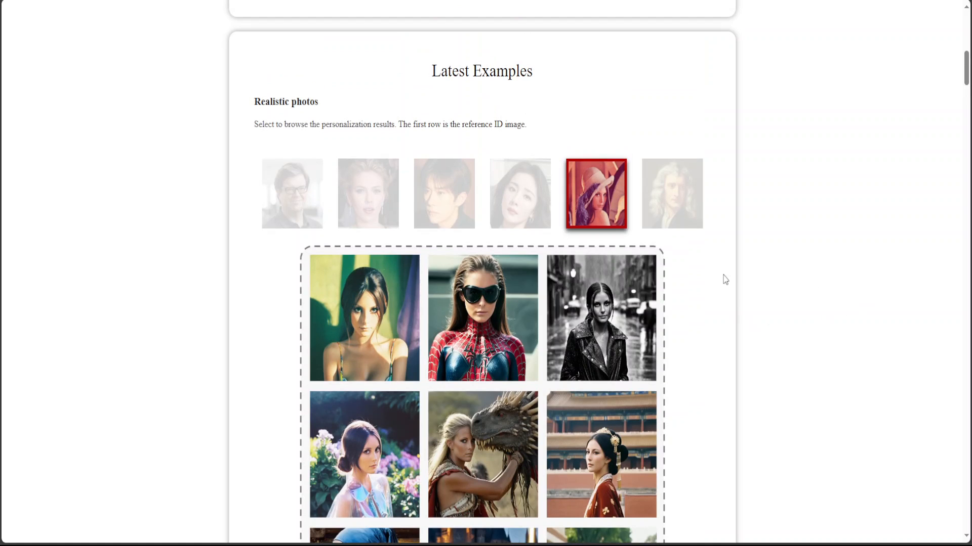
- Show realistic results for the dark-haired woman, then for the blonde woman
left_click(519, 193)
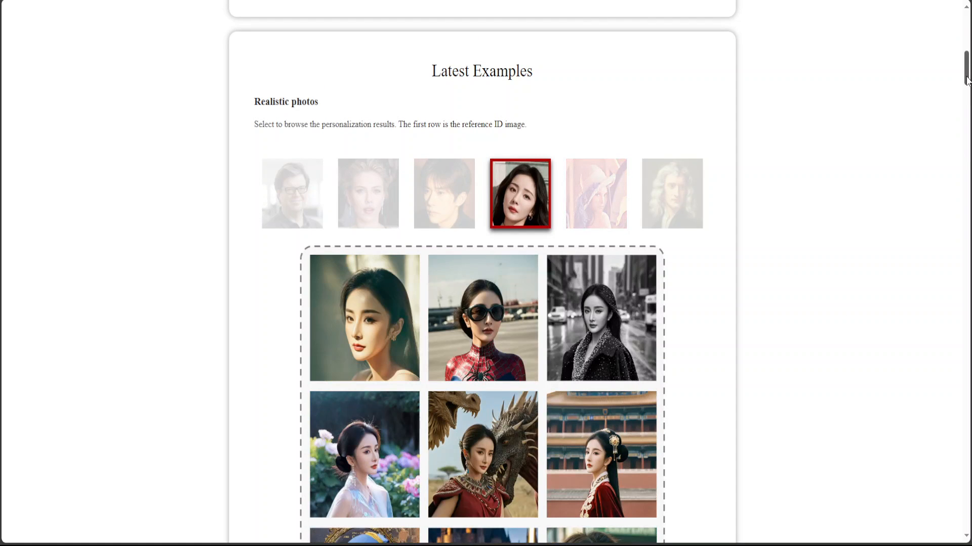
scroll("down", 3)
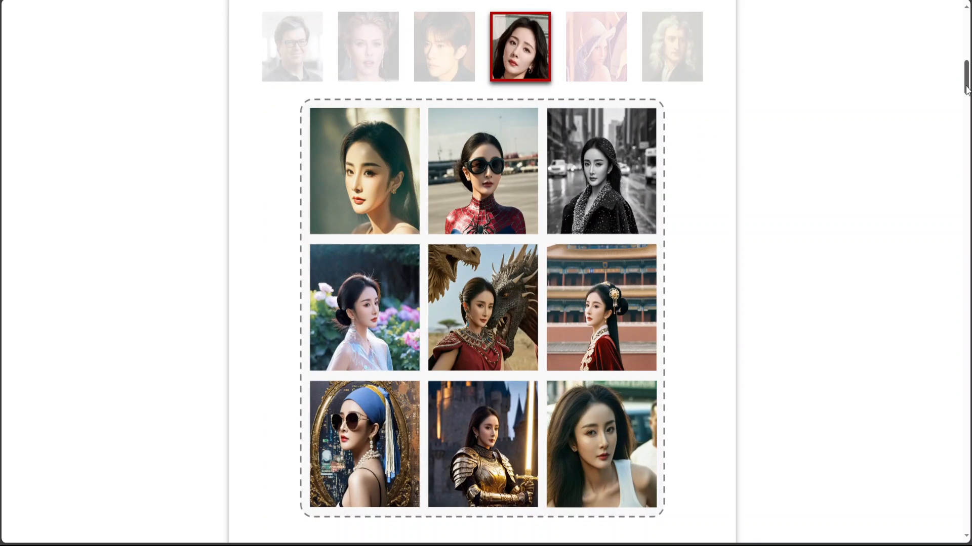
left_click(368, 45)
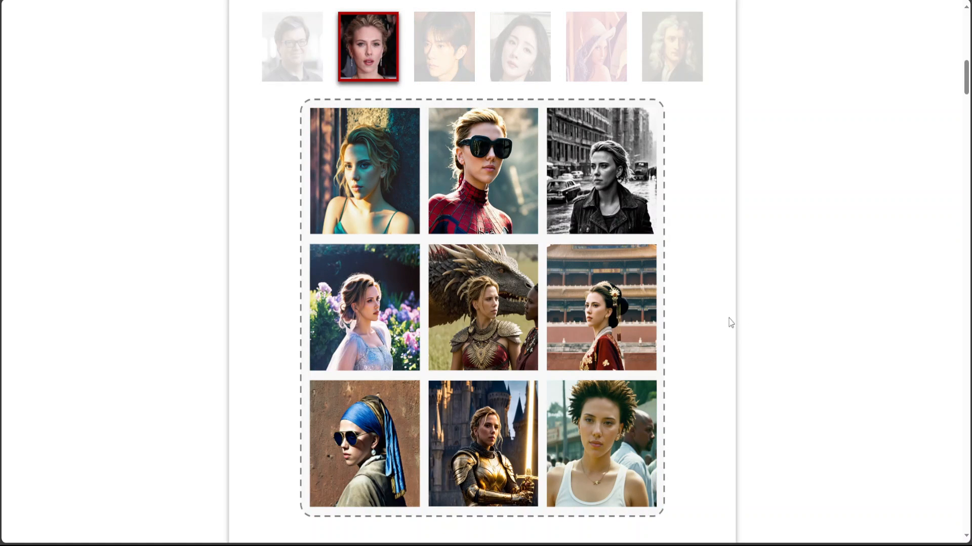
mouse_move(724, 211)
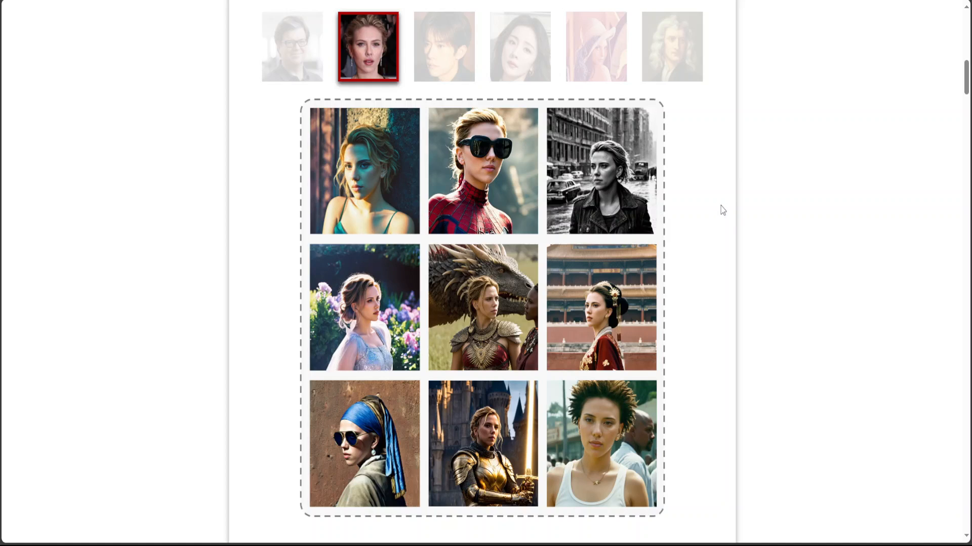
mouse_move(742, 218)
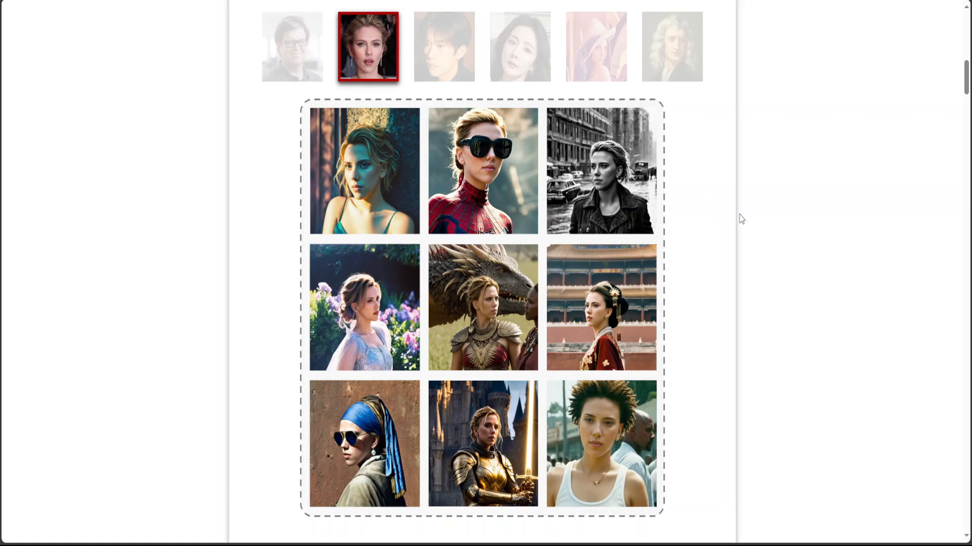
mouse_move(677, 191)
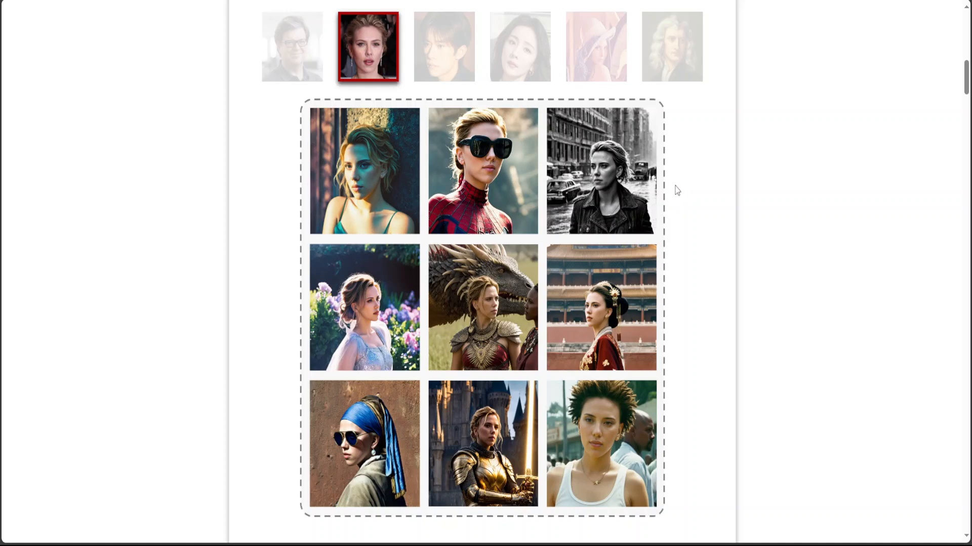
mouse_move(676, 180)
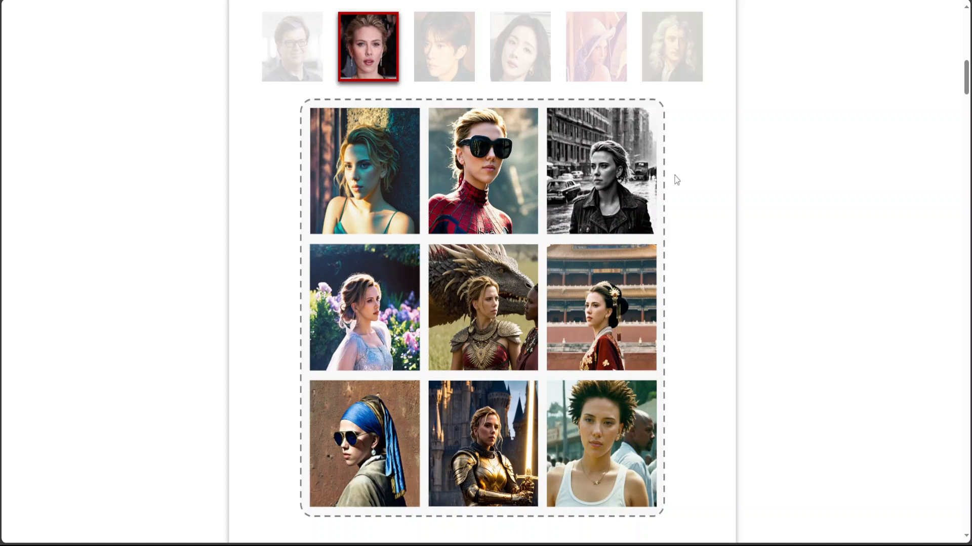
mouse_move(674, 171)
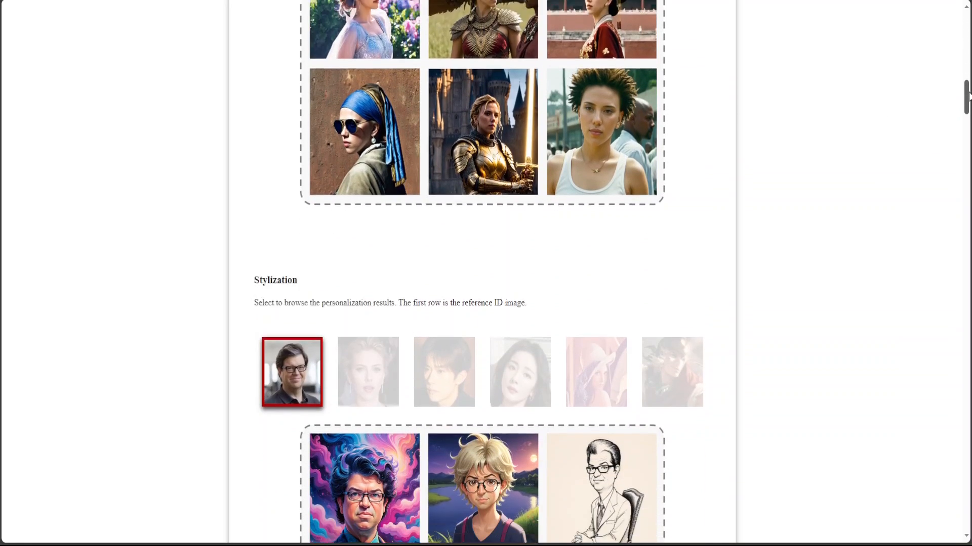
- Show the Stylization results for the woman in a hat and scroll on to the Method section
scroll("down", 3)
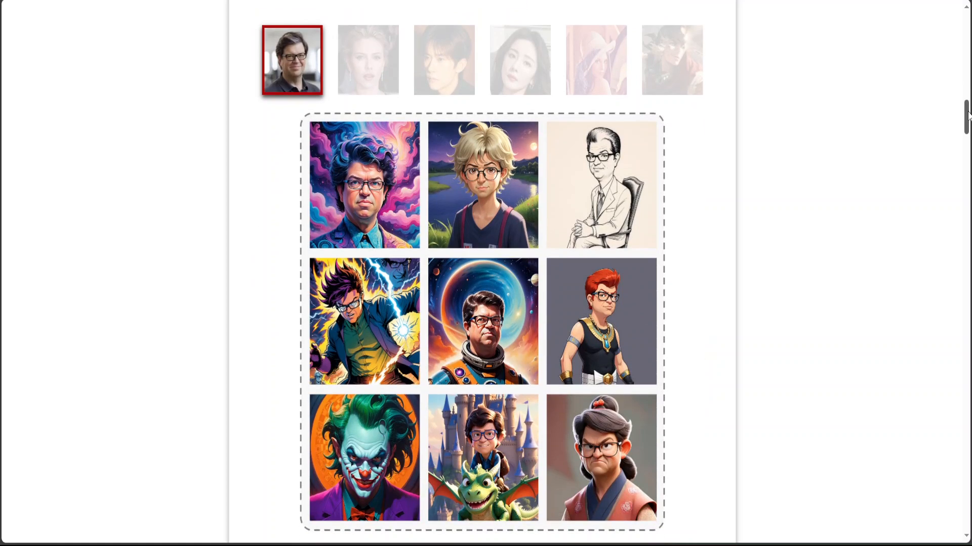
left_click(594, 59)
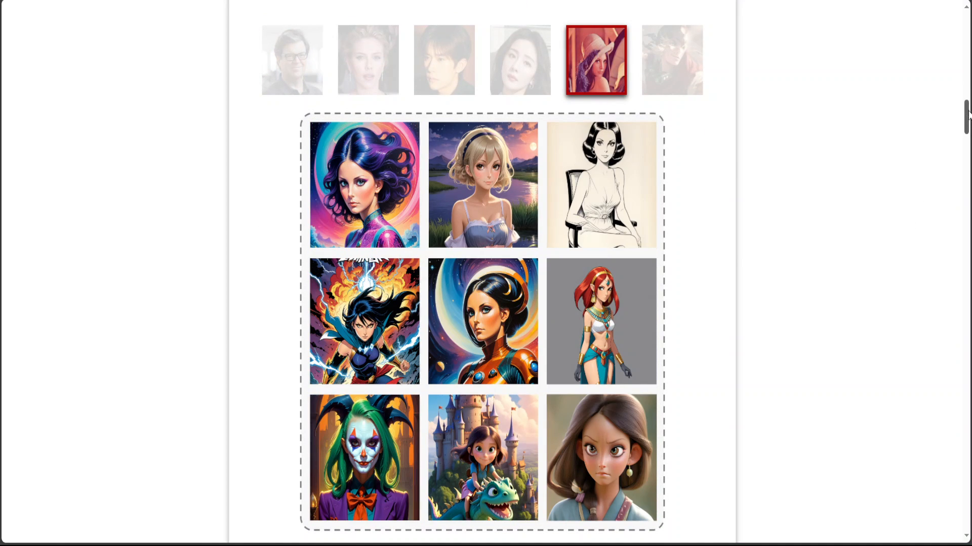
scroll("down", 3)
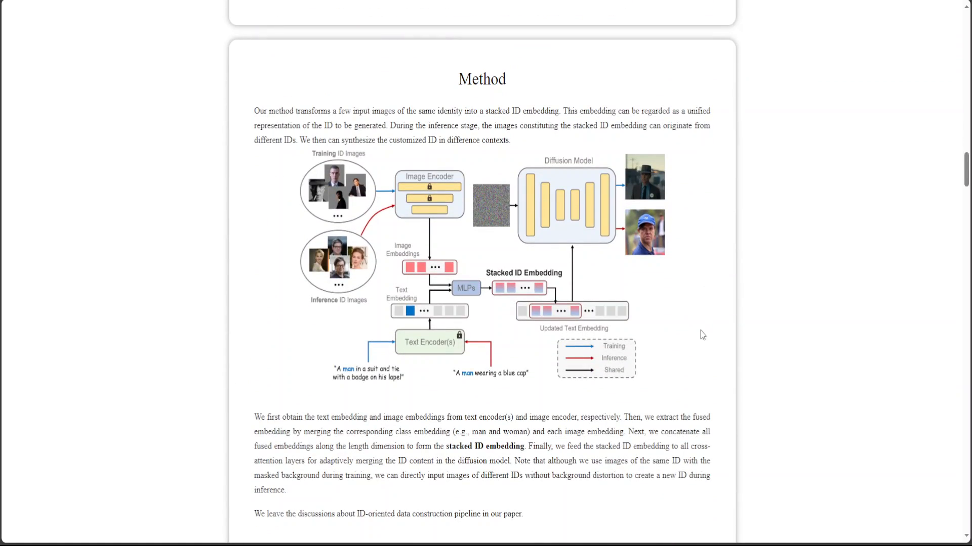
mouse_move(414, 255)
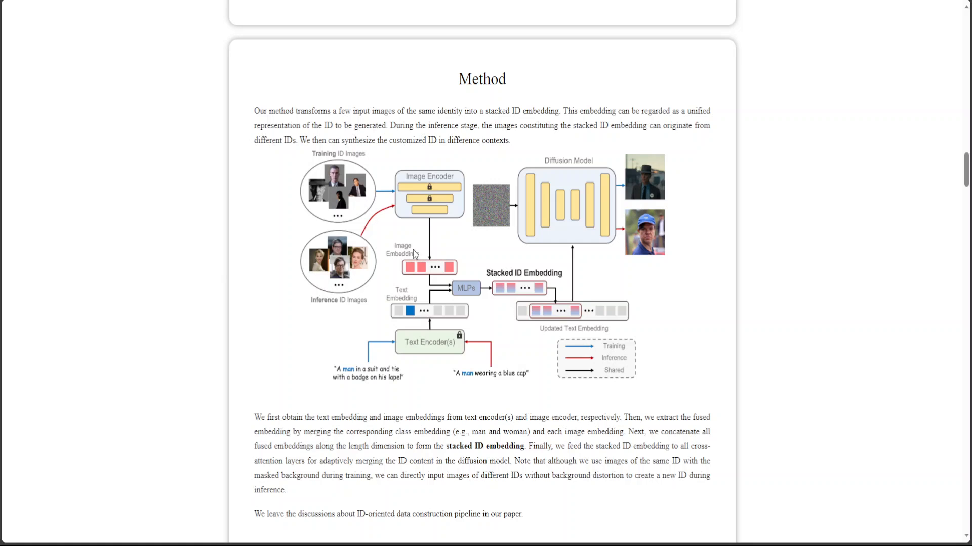
mouse_move(297, 234)
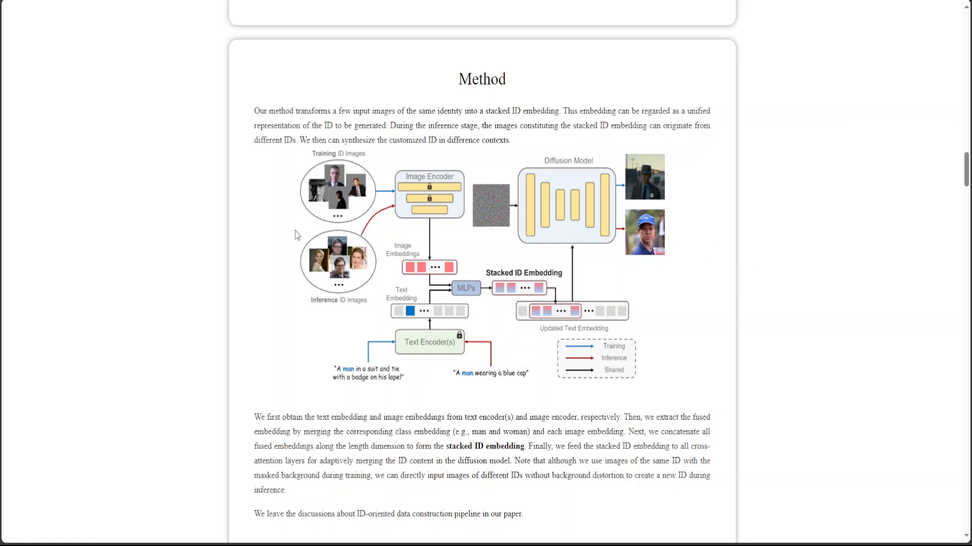
mouse_move(188, 231)
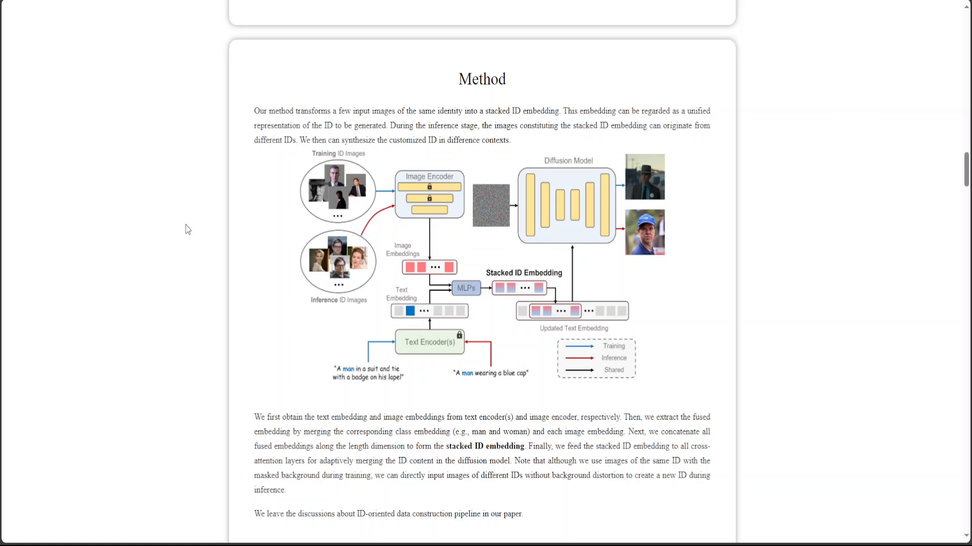
mouse_move(188, 231)
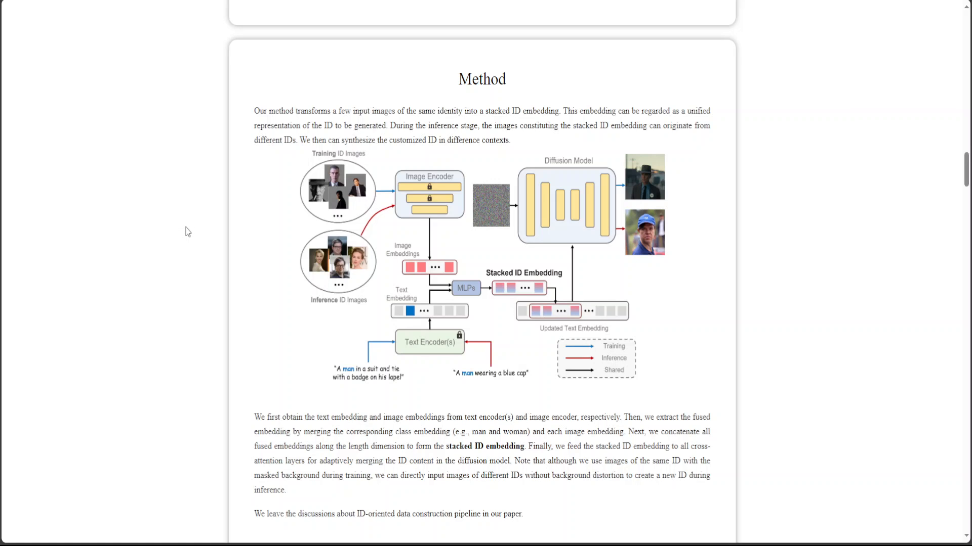
mouse_move(190, 229)
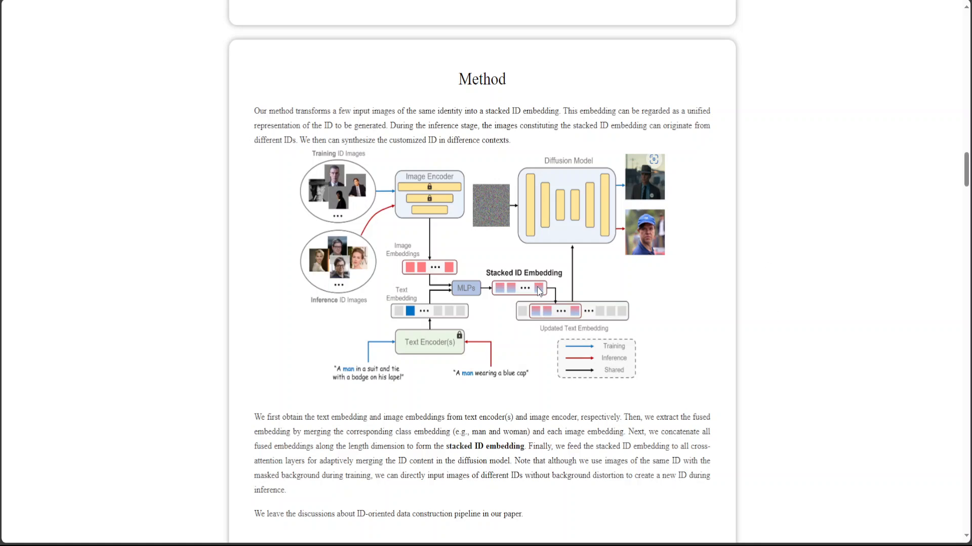
mouse_move(537, 290)
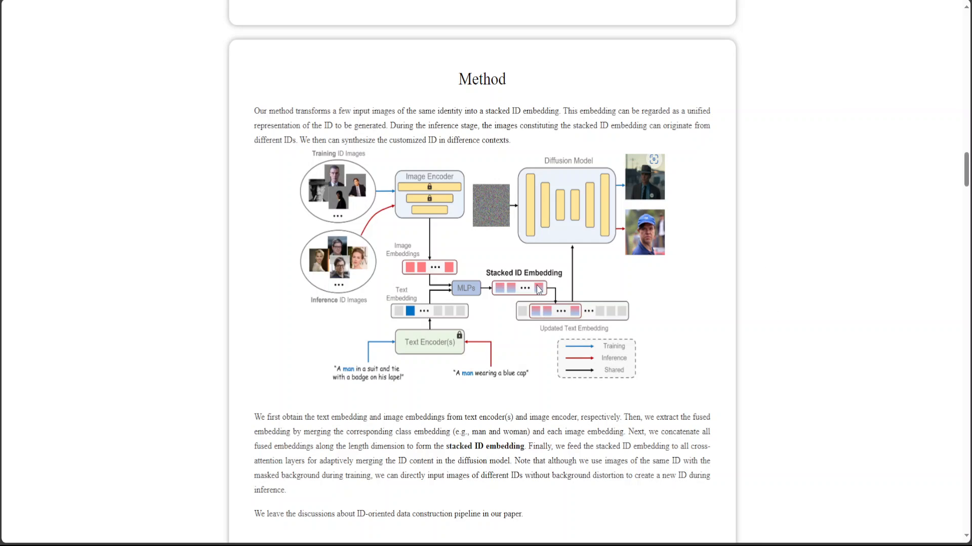
mouse_move(537, 274)
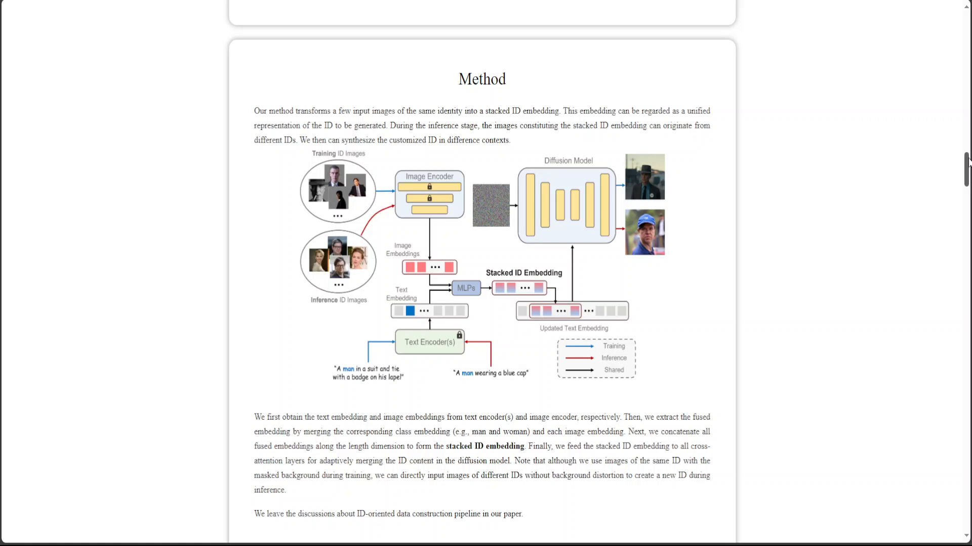
scroll("down", 3)
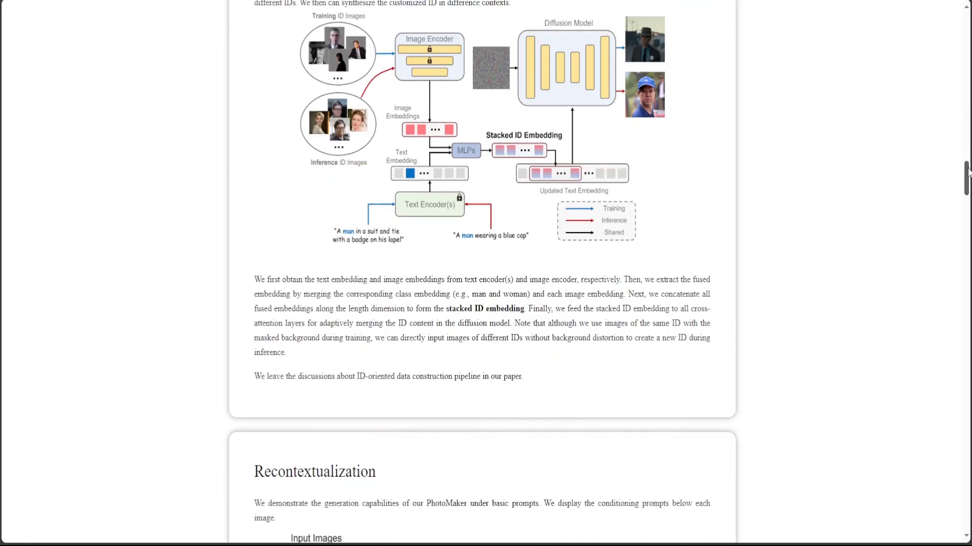
scroll("down", 3)
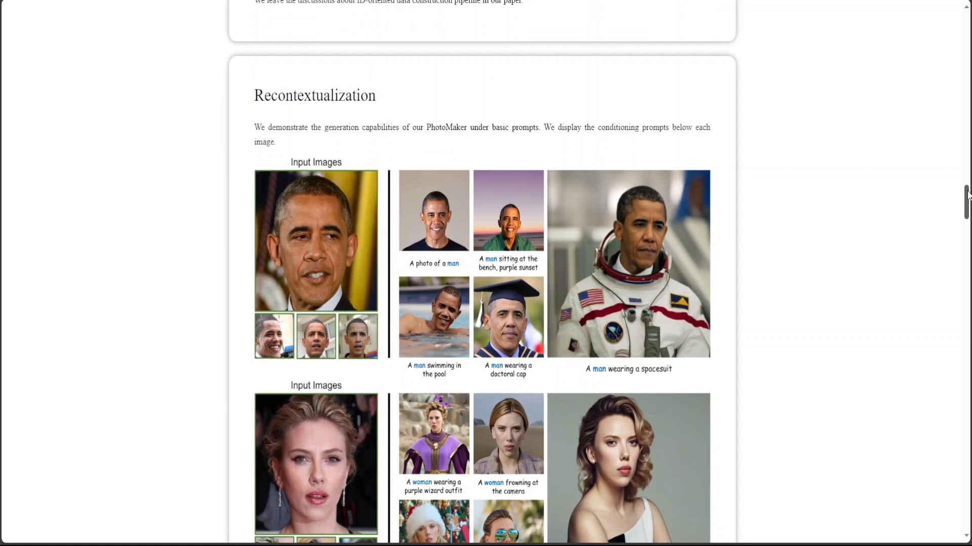
scroll("down", 3)
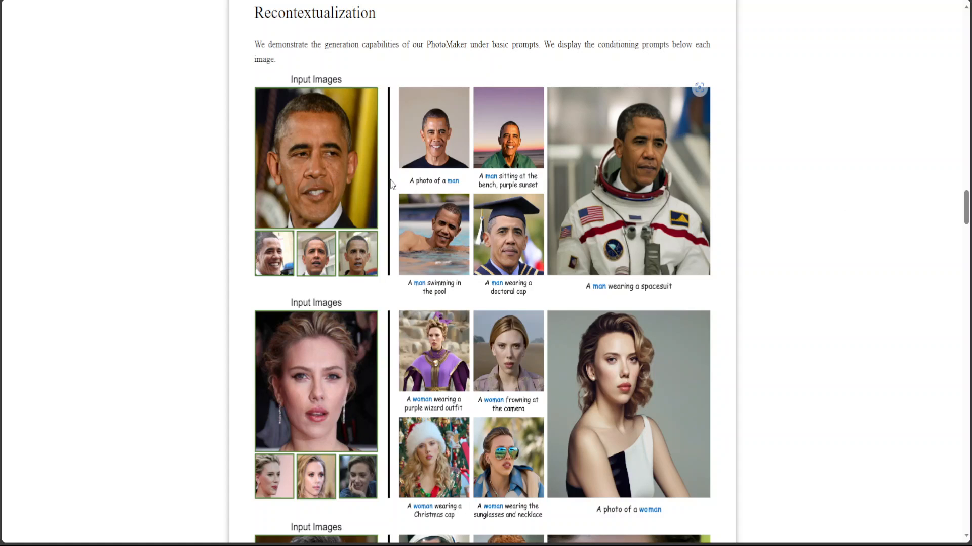
mouse_move(608, 314)
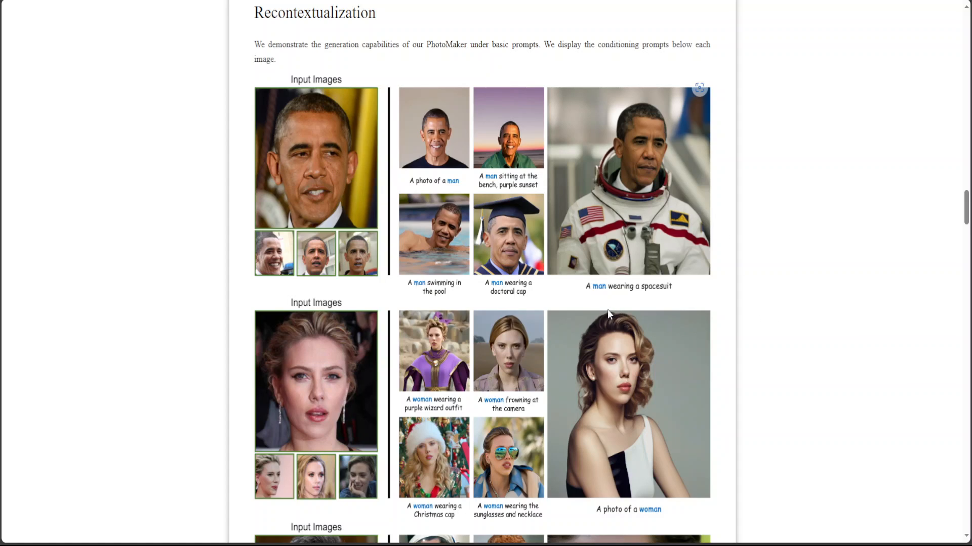
mouse_move(704, 302)
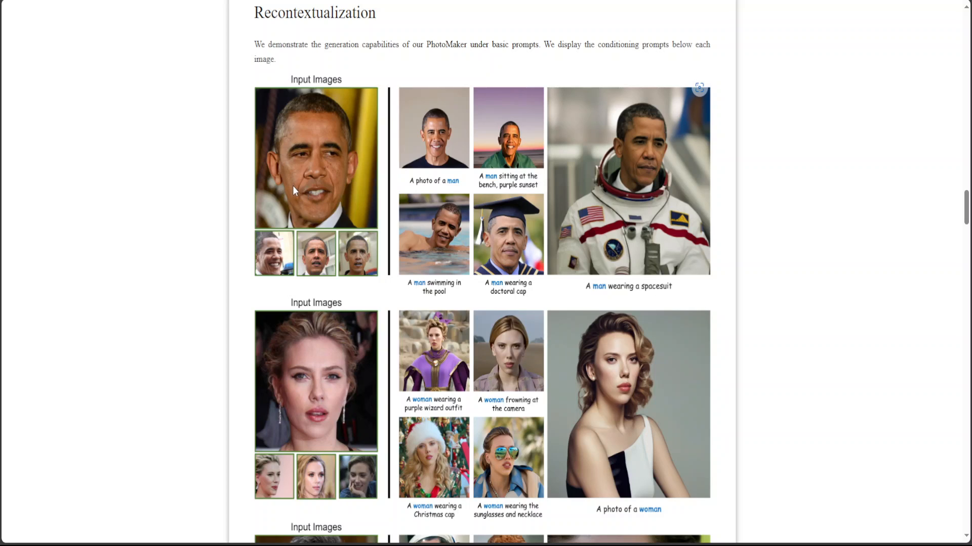
scroll("down", 3)
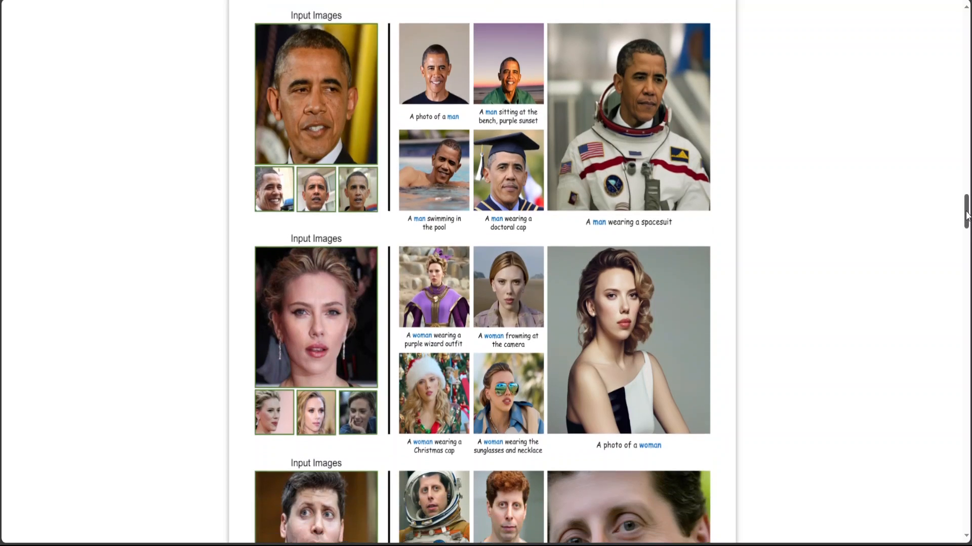
scroll("down", 3)
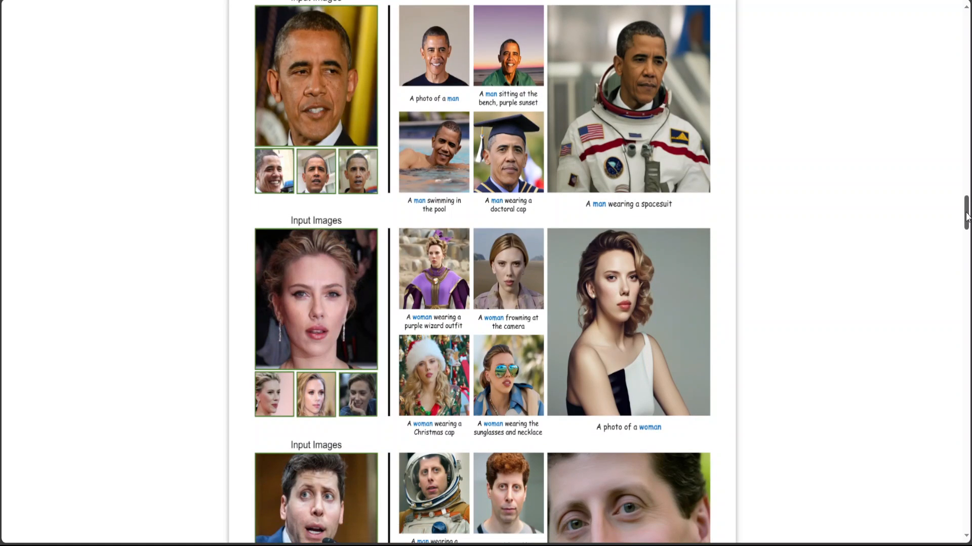
scroll("down", 3)
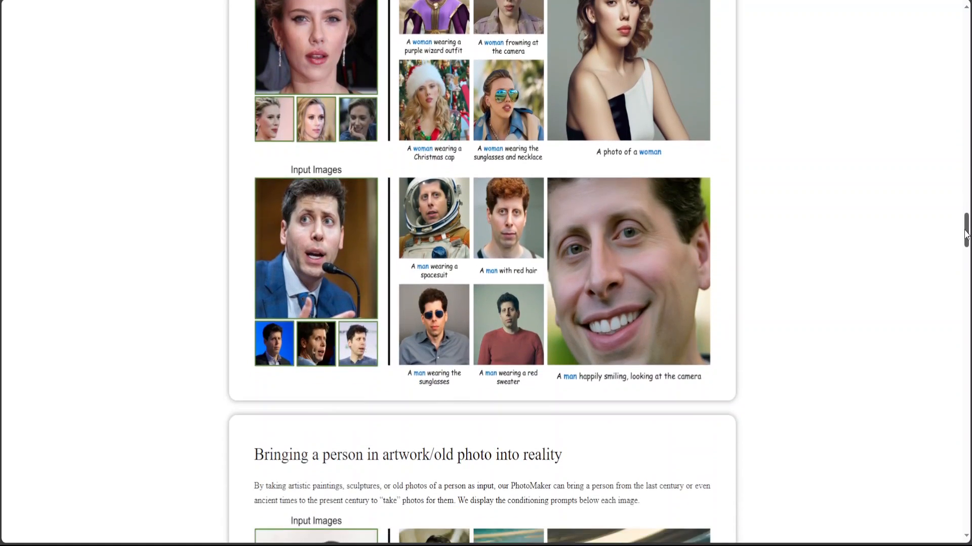
scroll("down", 3)
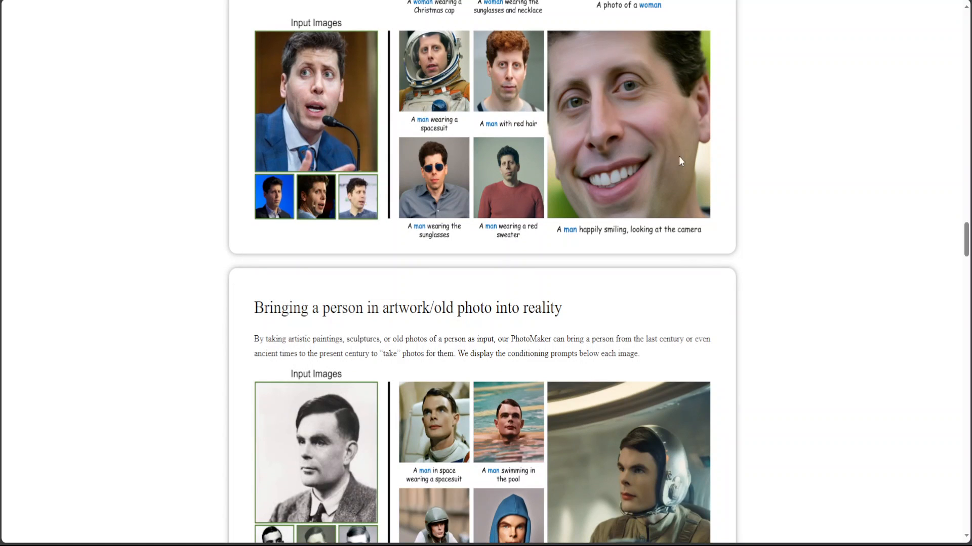
scroll("down", 3)
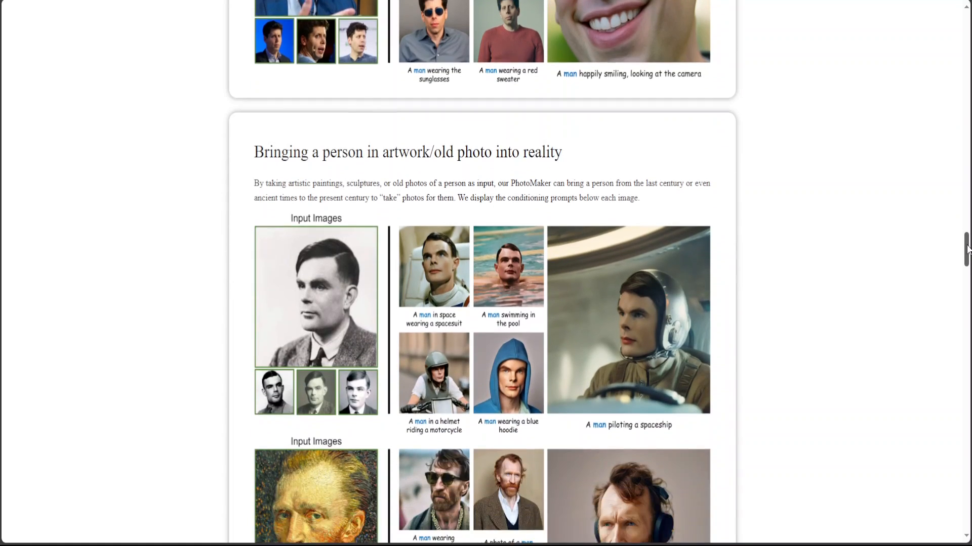
scroll("down", 3)
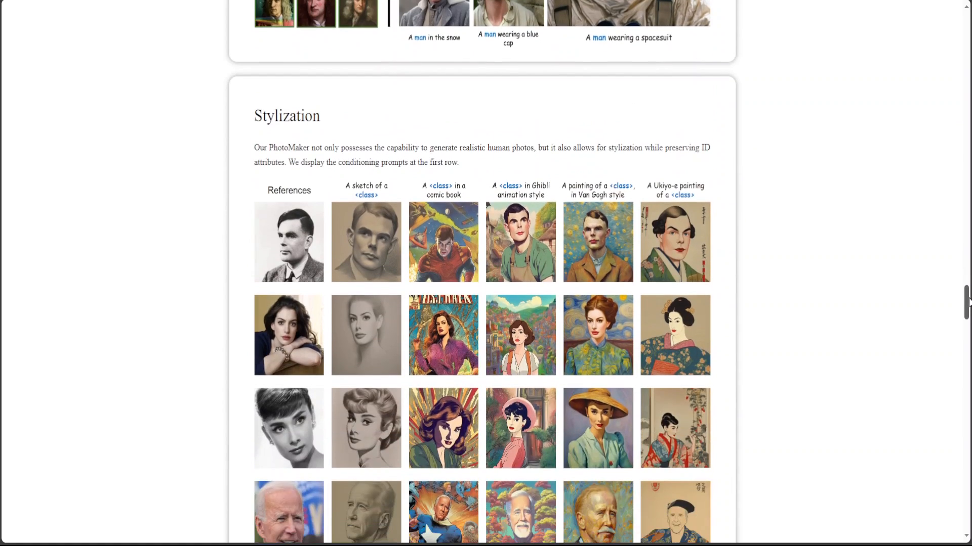
scroll("down", 3)
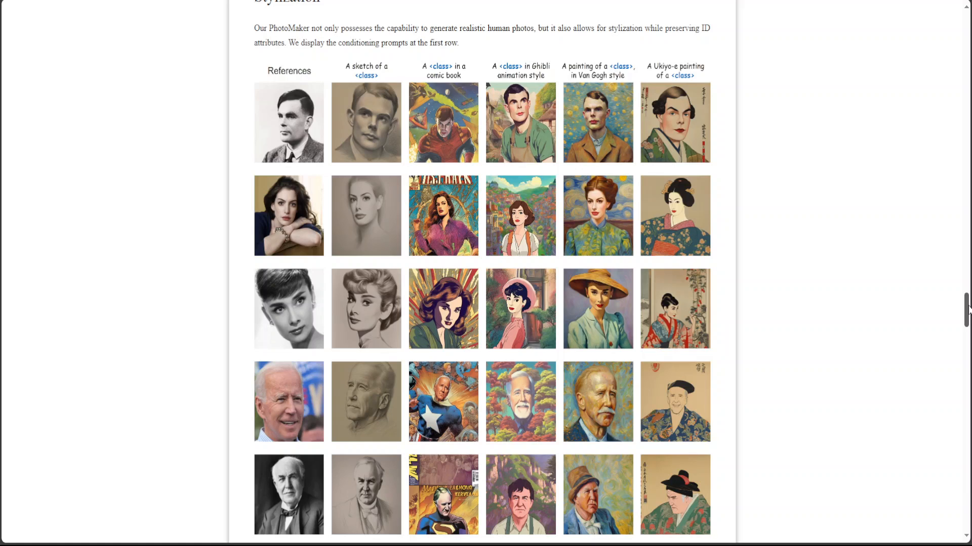
mouse_move(600, 122)
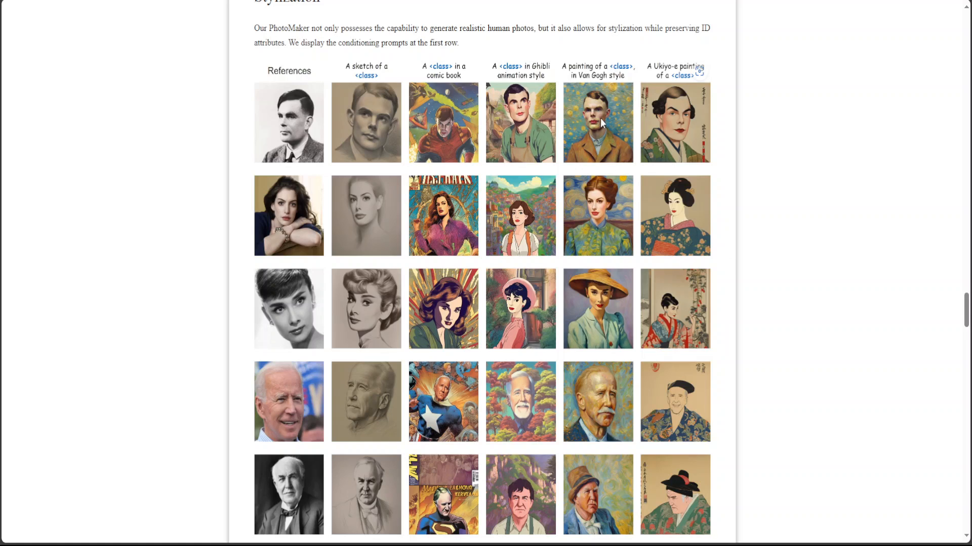
mouse_move(583, 144)
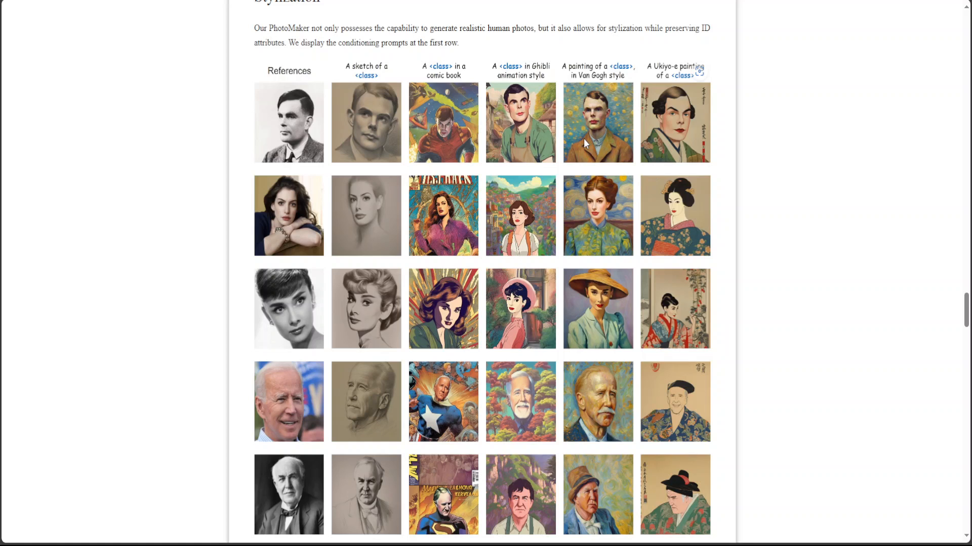
mouse_move(682, 140)
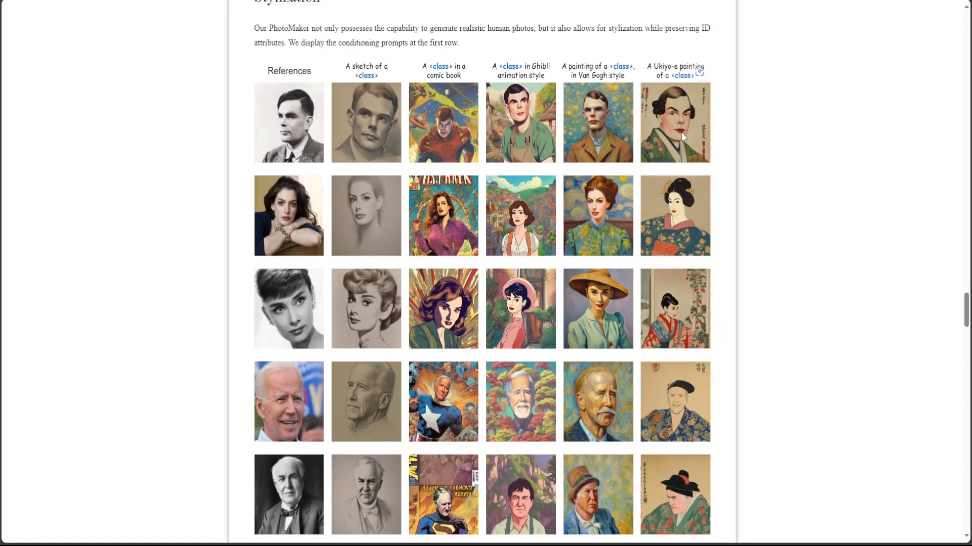
scroll("down", 3)
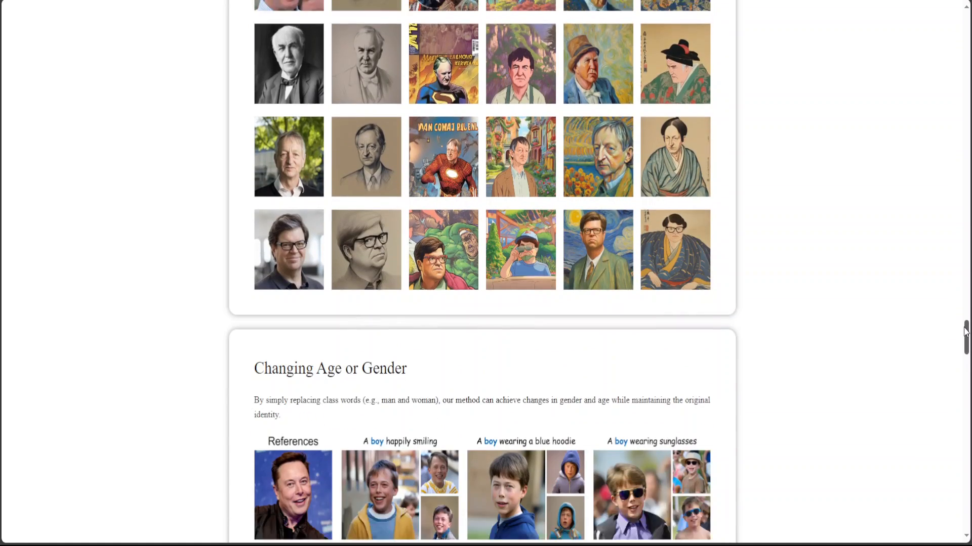
scroll("down", 3)
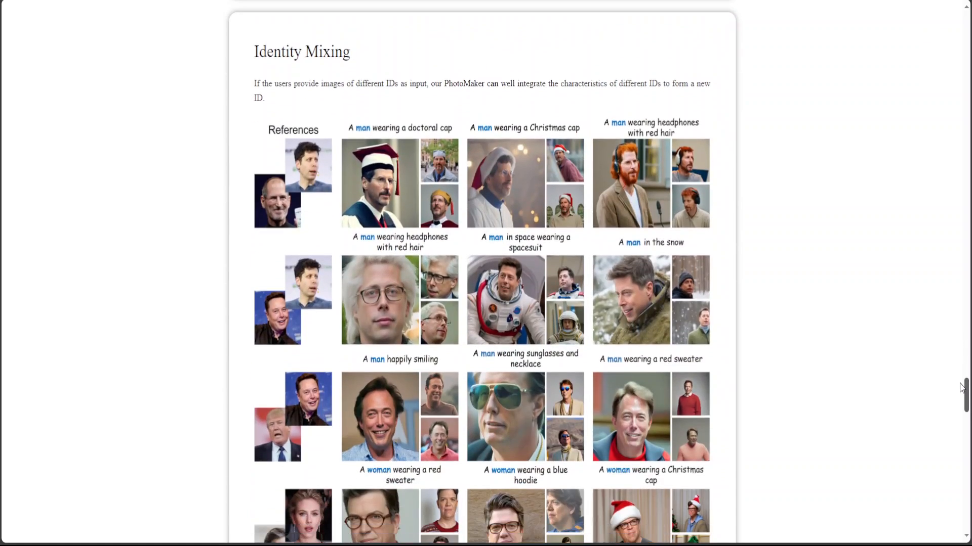
scroll("down", 3)
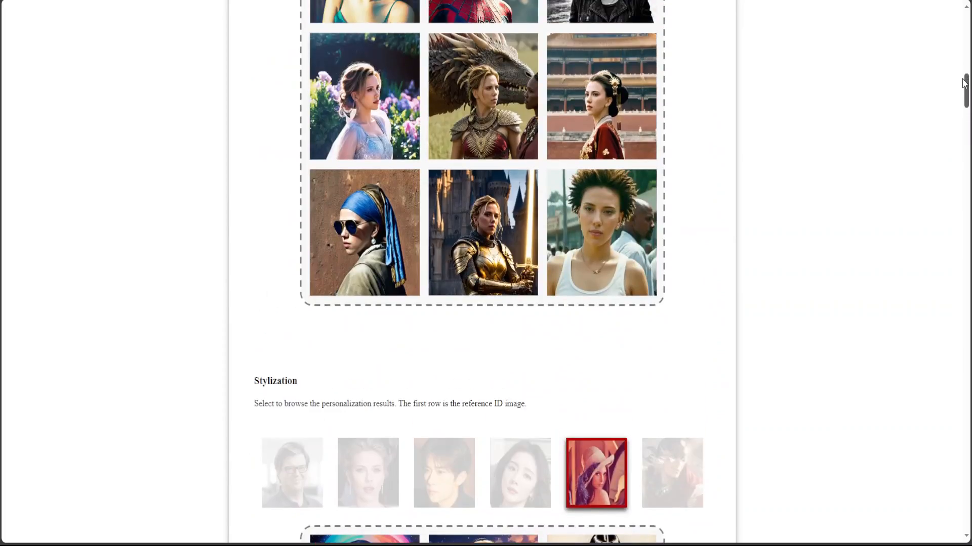
scroll("up", 3)
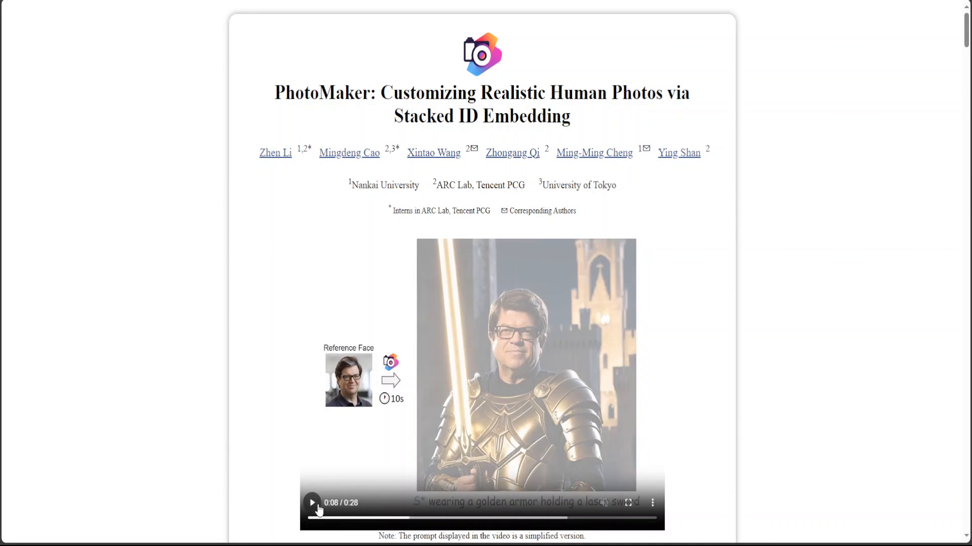
- In the server terminal, run conda create --name photomaker python=3.10, which fails as conda is not found
left_click(311, 503)
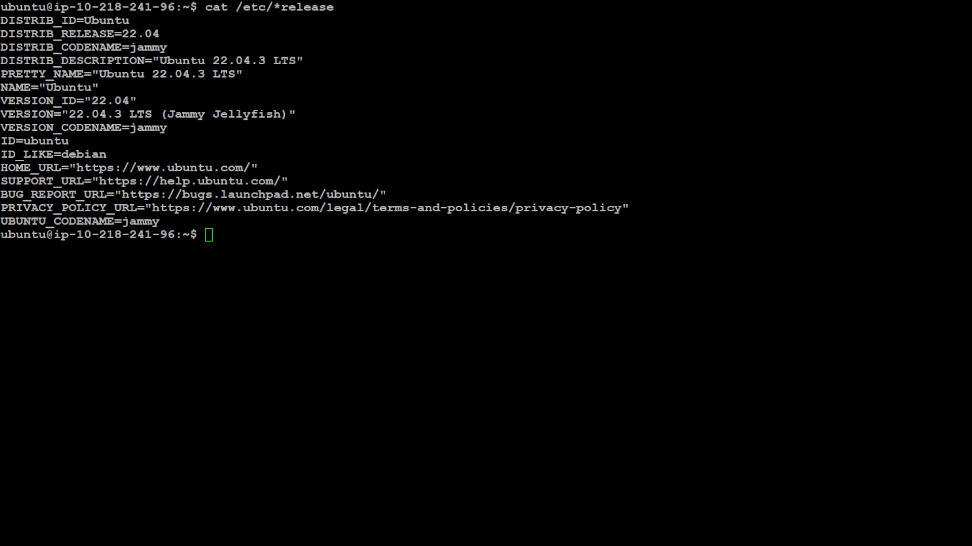
type("cl")
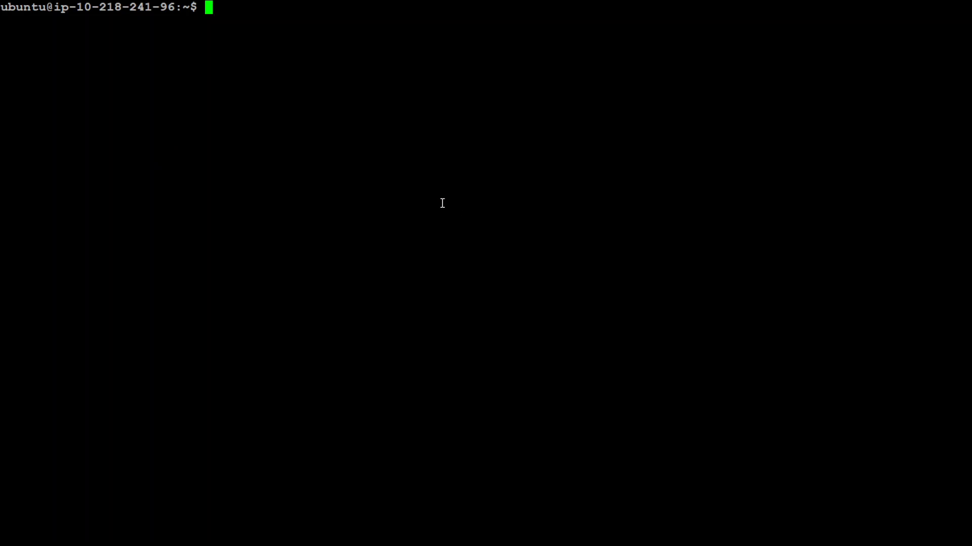
mouse_move(427, 199)
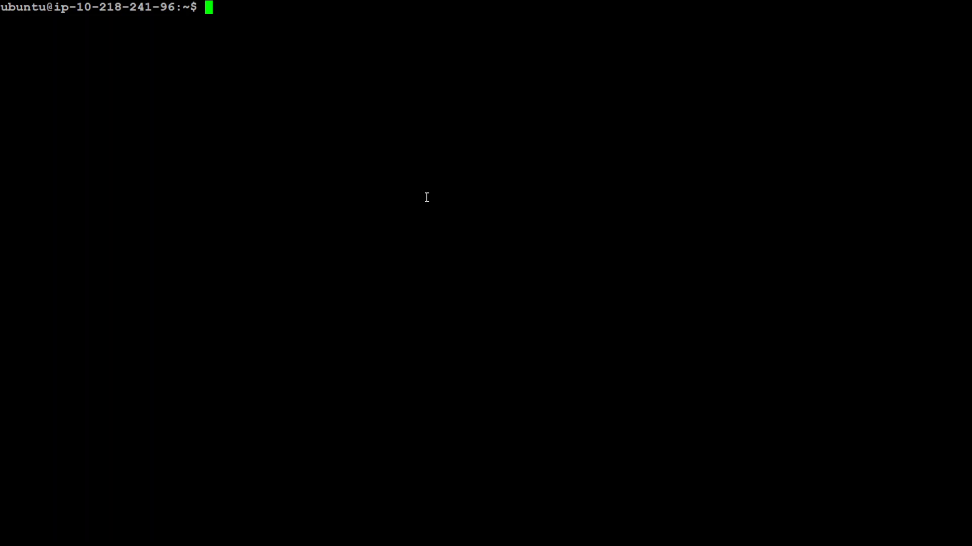
type("conda create --name photomaker python=3.10")
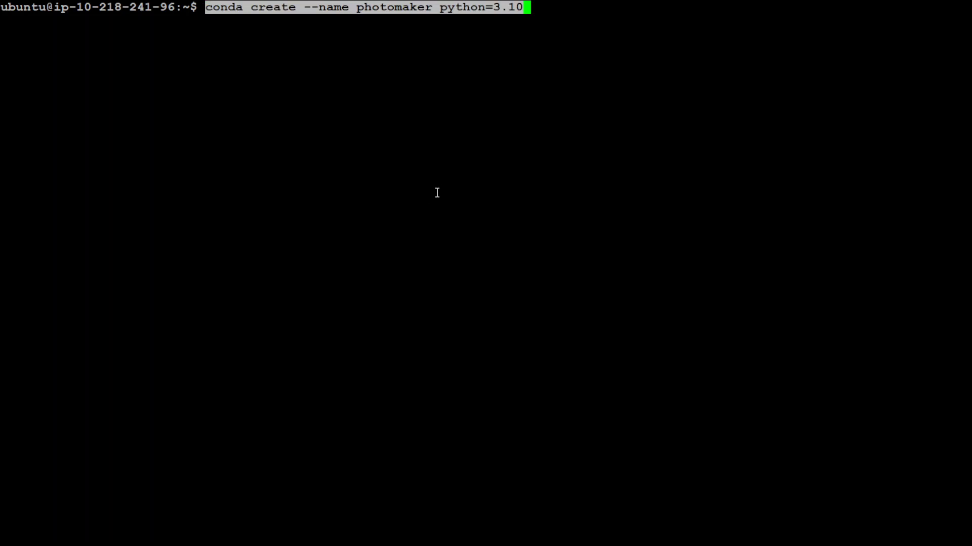
mouse_move(564, 185)
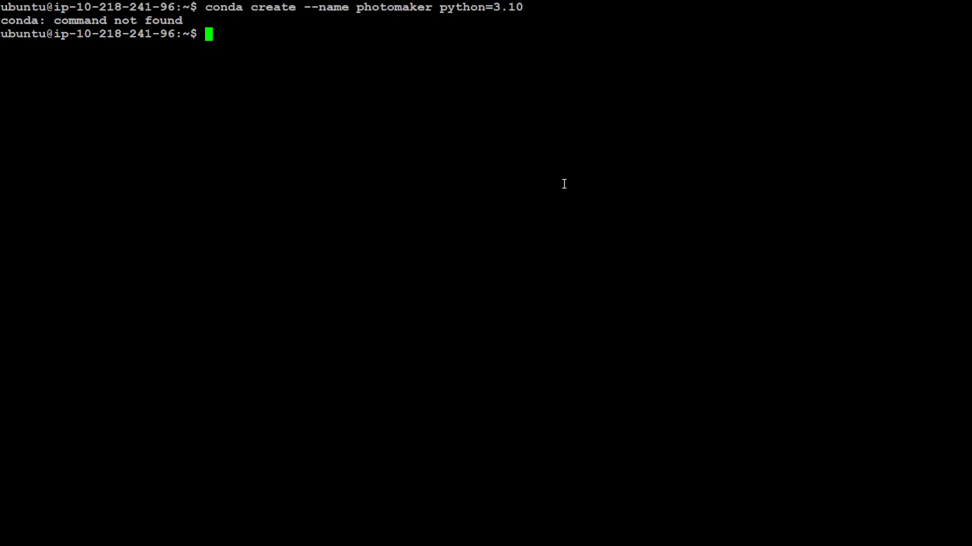
mouse_move(632, 33)
type("df -h")
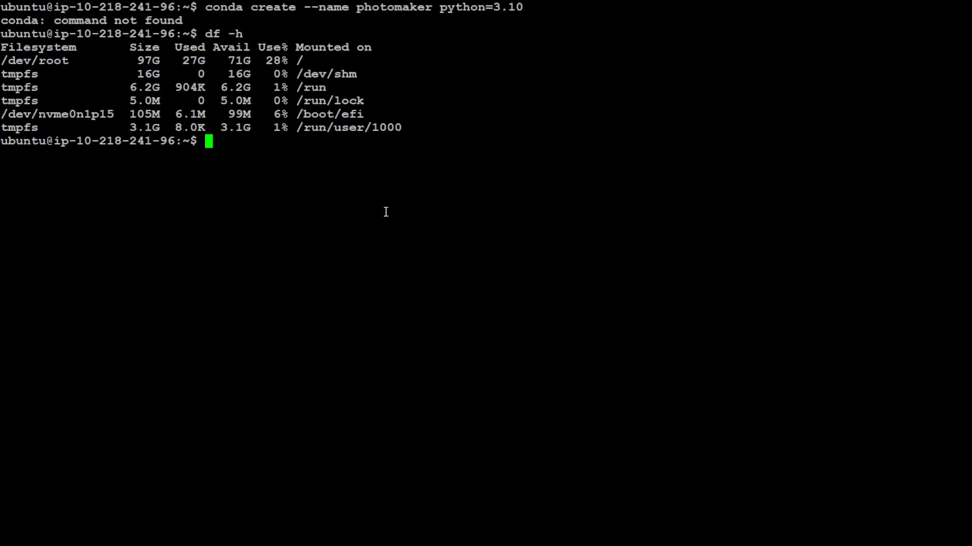
- Run sudo apt-get update and apt-get install wget before downloading the Anaconda installer
type("sudo apt-get update")
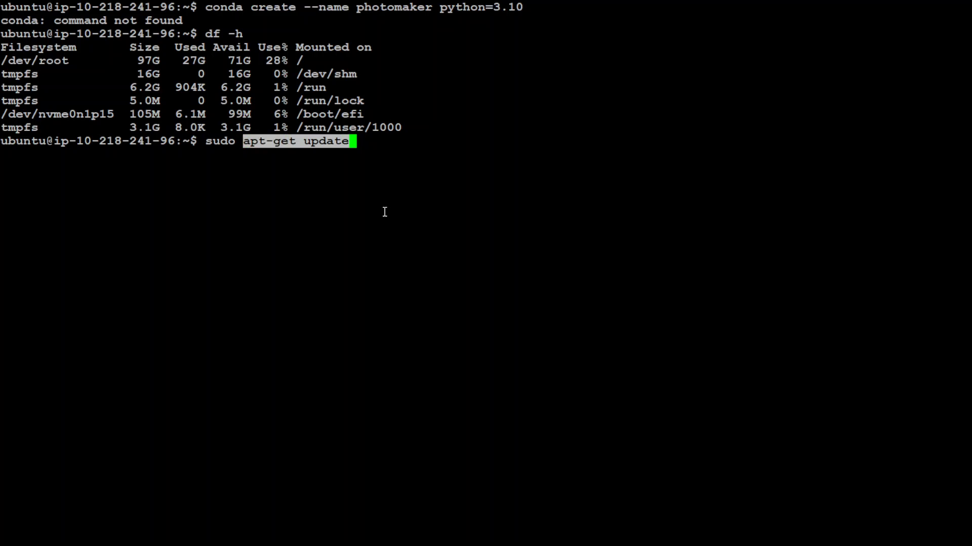
key("Return")
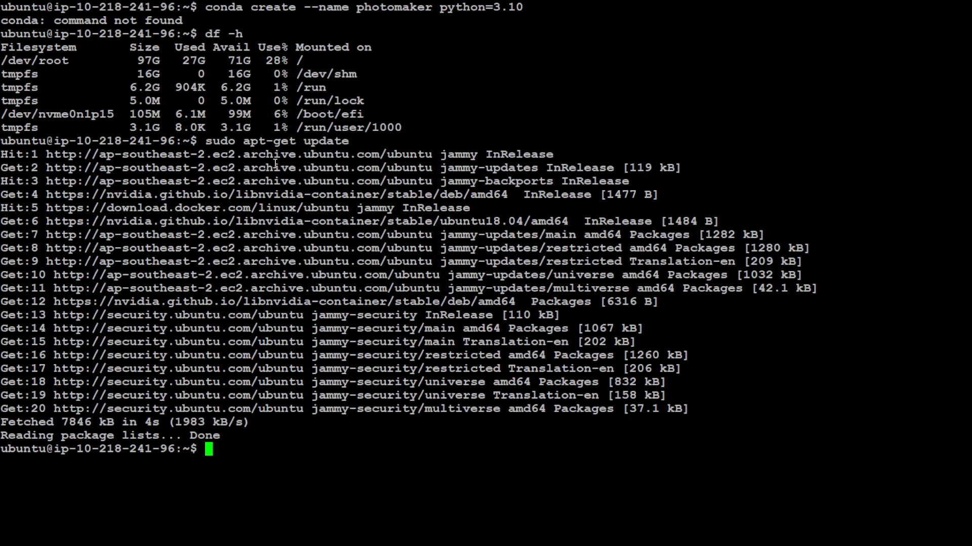
type("apt-get install wget")
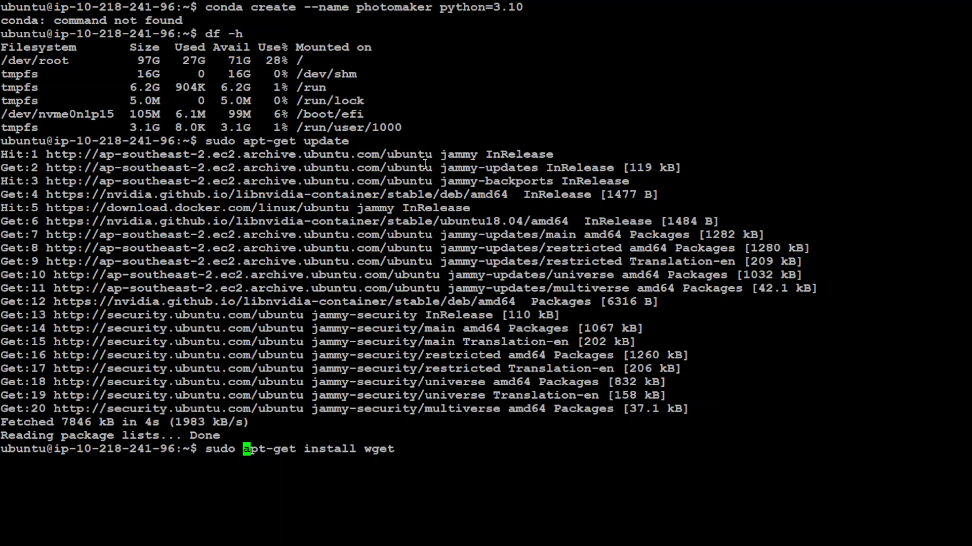
key("Return")
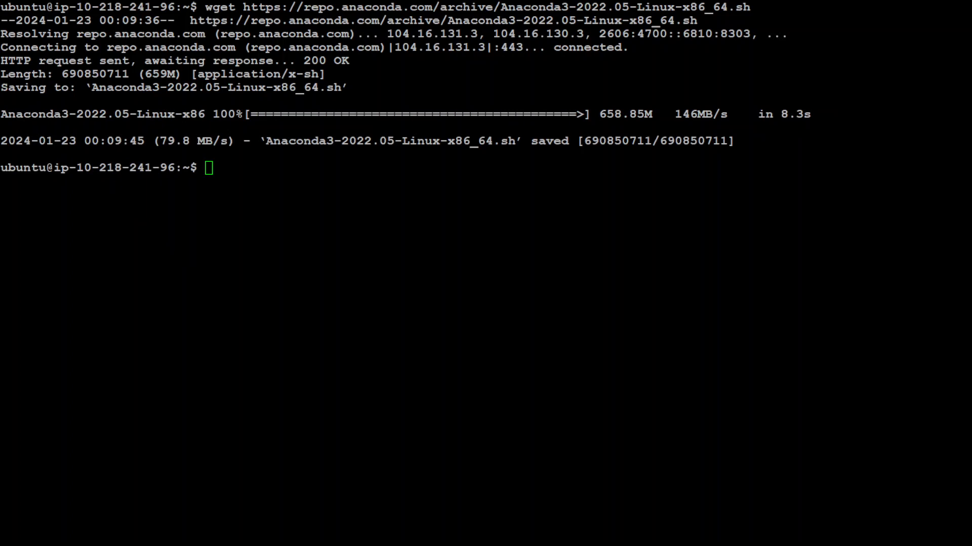
- Check the Anaconda3-2022.05 installer with sha256sum, run it with bash and accept the license
type("sha256sum Anaconda3-2022.05-Linux-x86_64.sh")
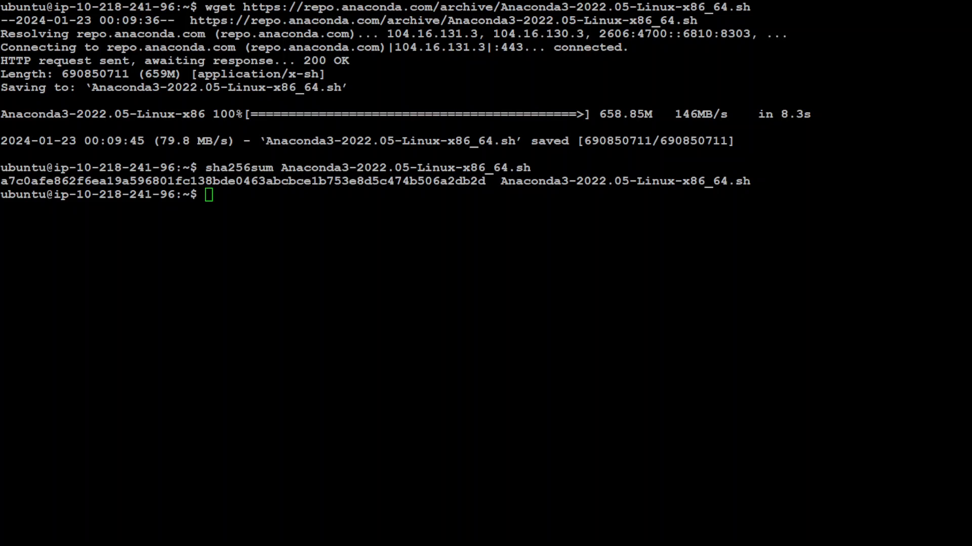
type("bash Anaconda3-2022.05-Linux-x86_64.sh")
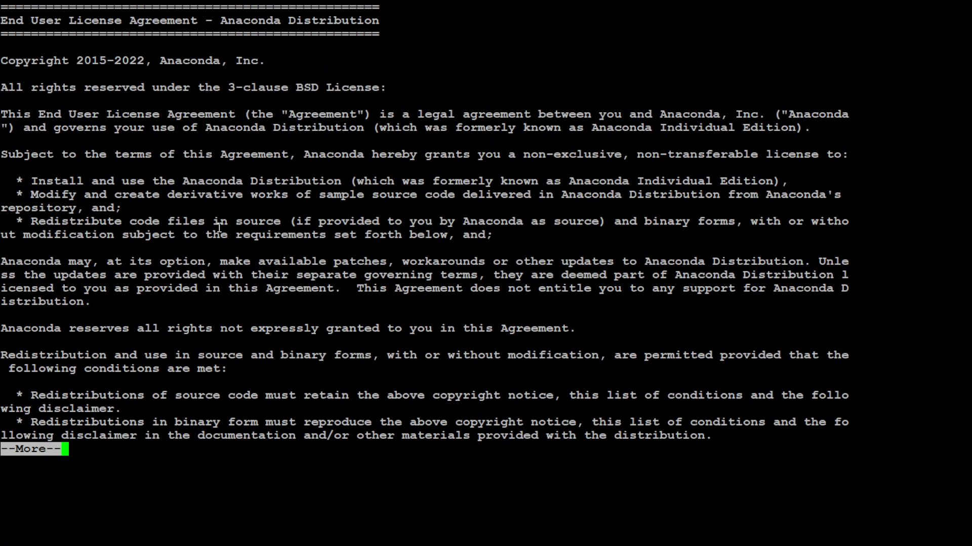
key("space")
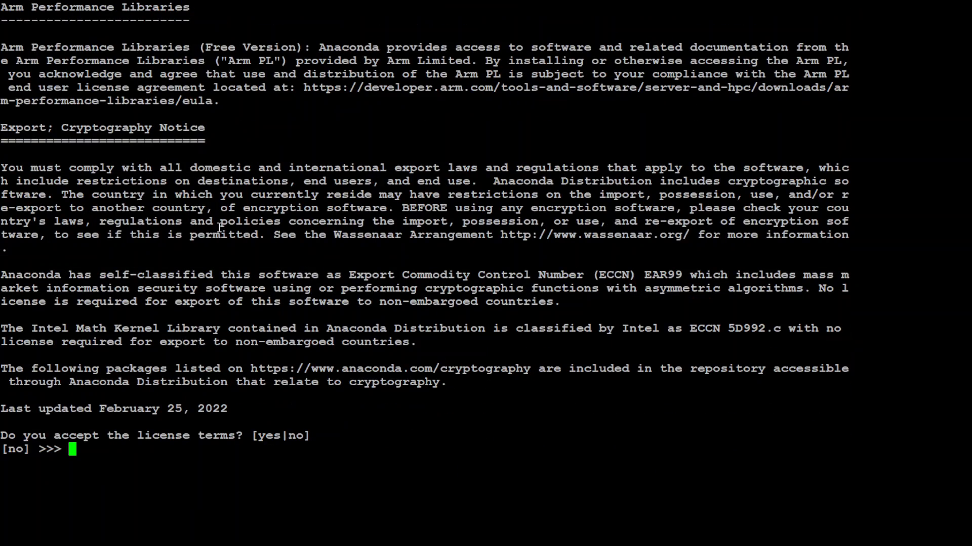
type("yes")
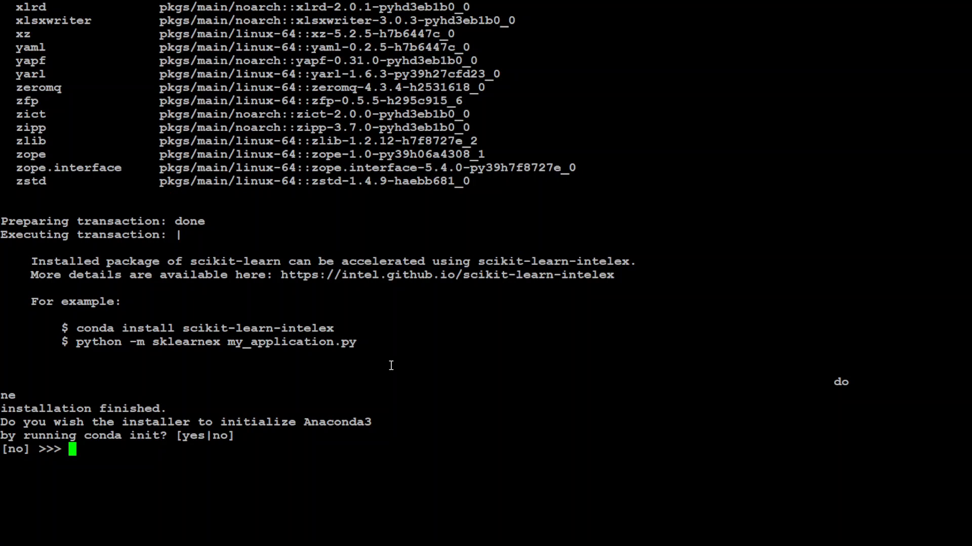
- Answer yes to conda init and reload the shell with source ~/.bashrc
type("yes")
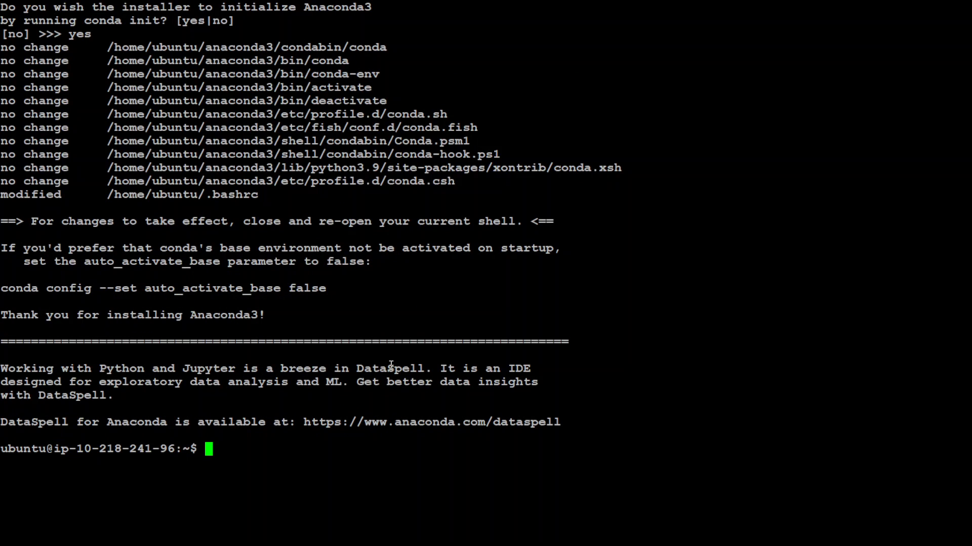
type("source ~/.bashrc")
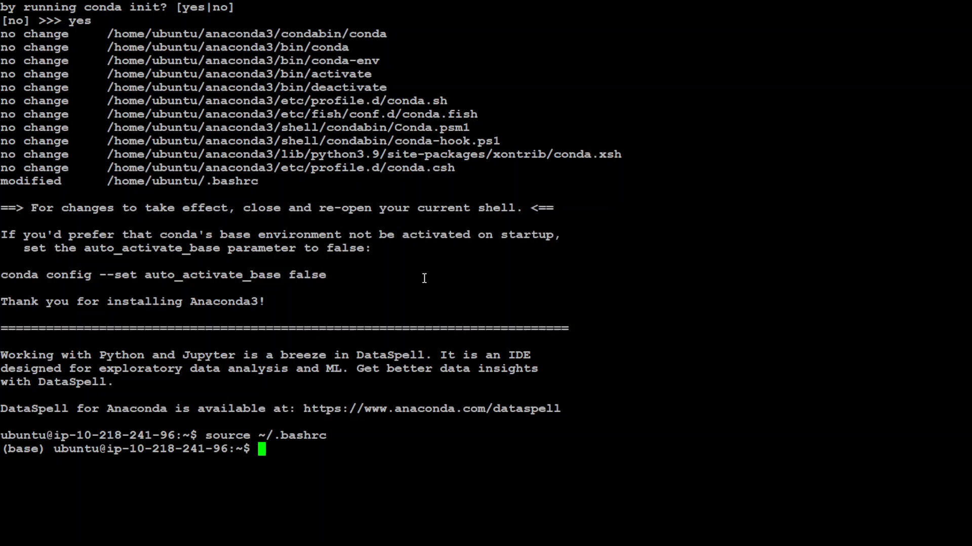
- Check conda info, create the photomaker environment with Python 3.10 and activate it
type("co")
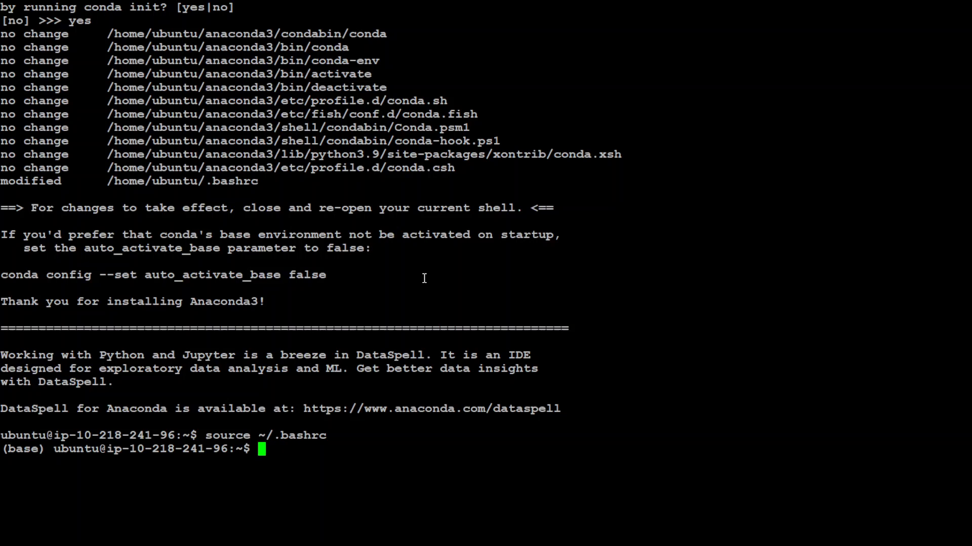
type("conda info")
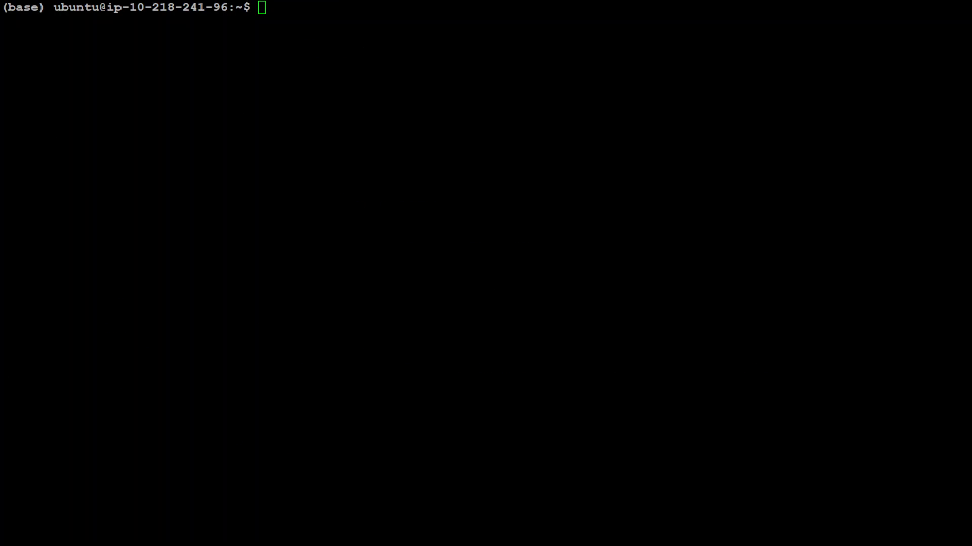
type("conda create --name photomaker python=3.10")
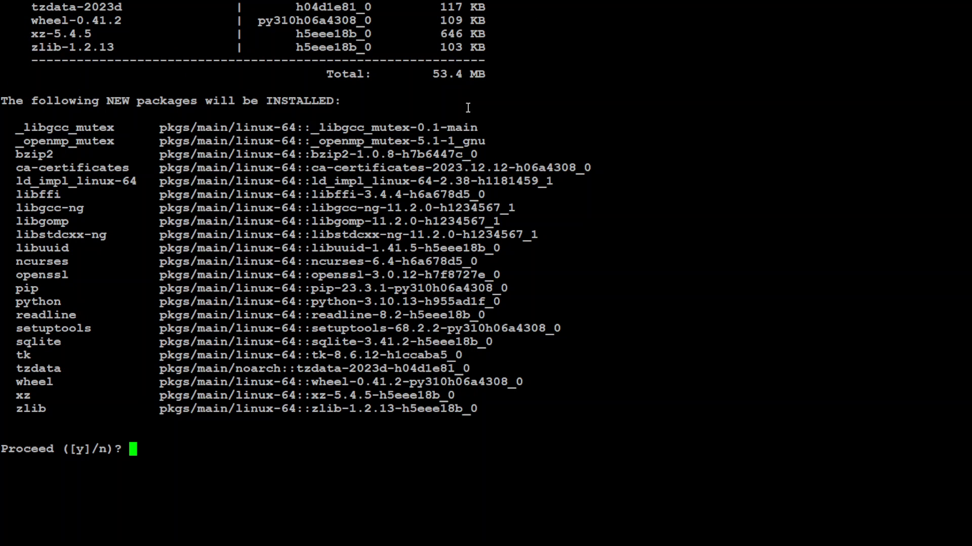
type("y")
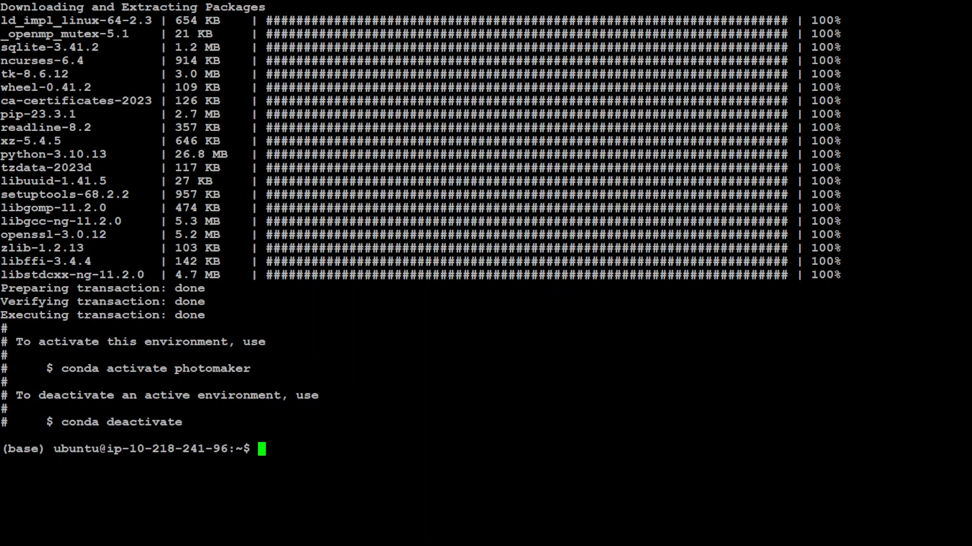
type("conda activate photomaker")
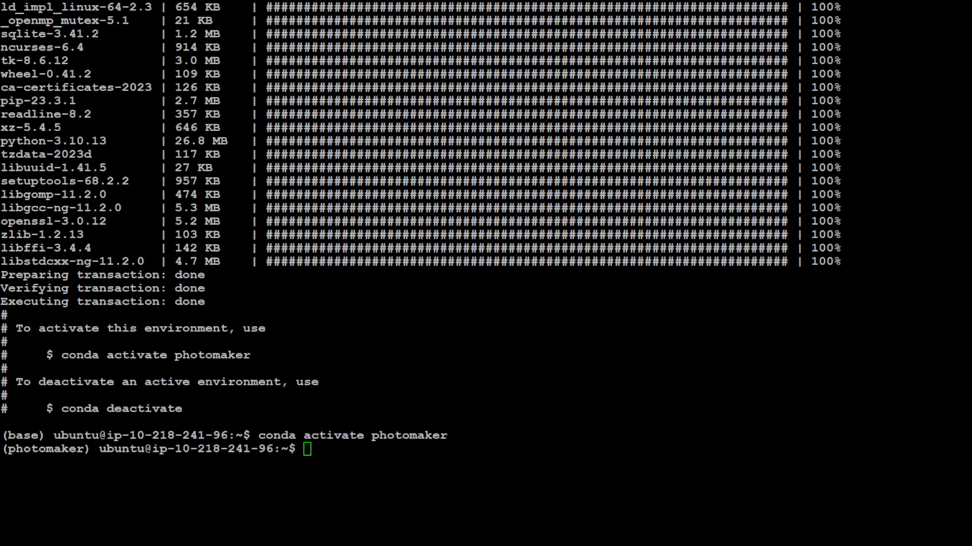
- Upgrade pip, then pip install -r requirements.txt fails because the file is missing
type("pip install -U pip")
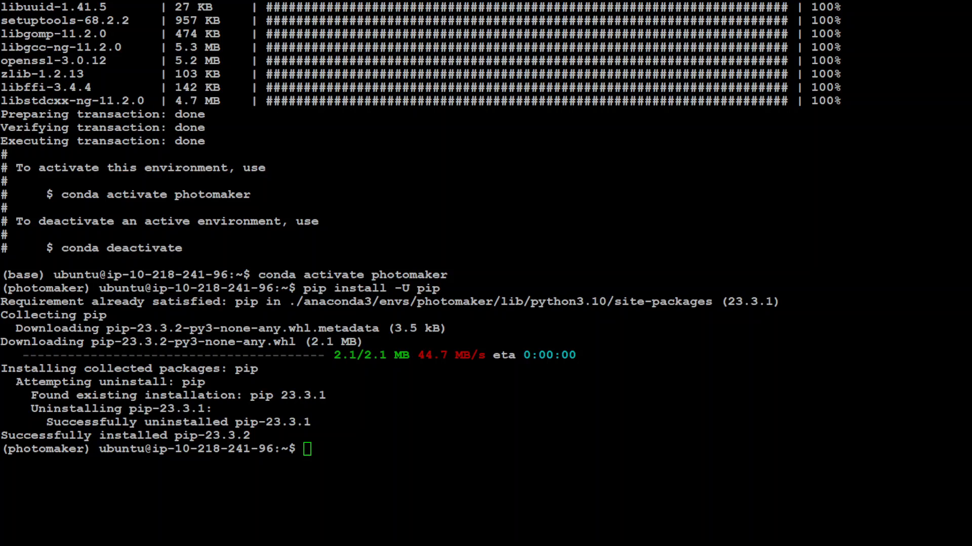
type("pip install -r requirements.txt")
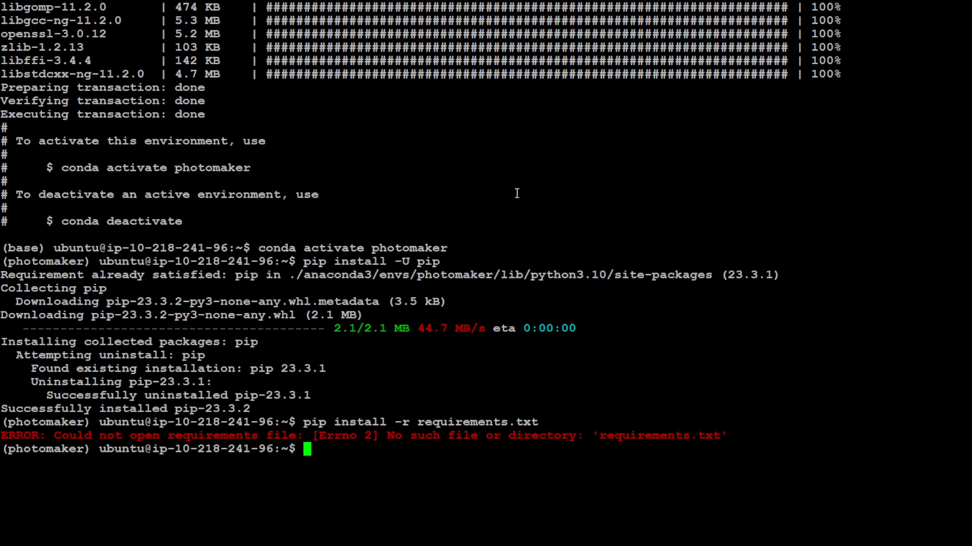
type("git clone")
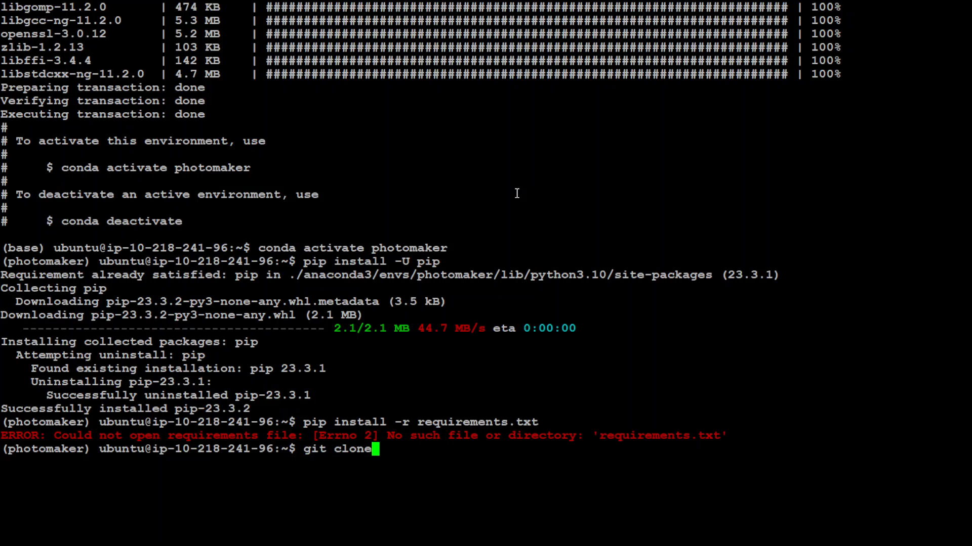
- Clone the TencentARC PhotoMaker repo and install its requirements.txt, then clear the terminal
type("https://github.com/TencentARC/PhotoMaker.git")
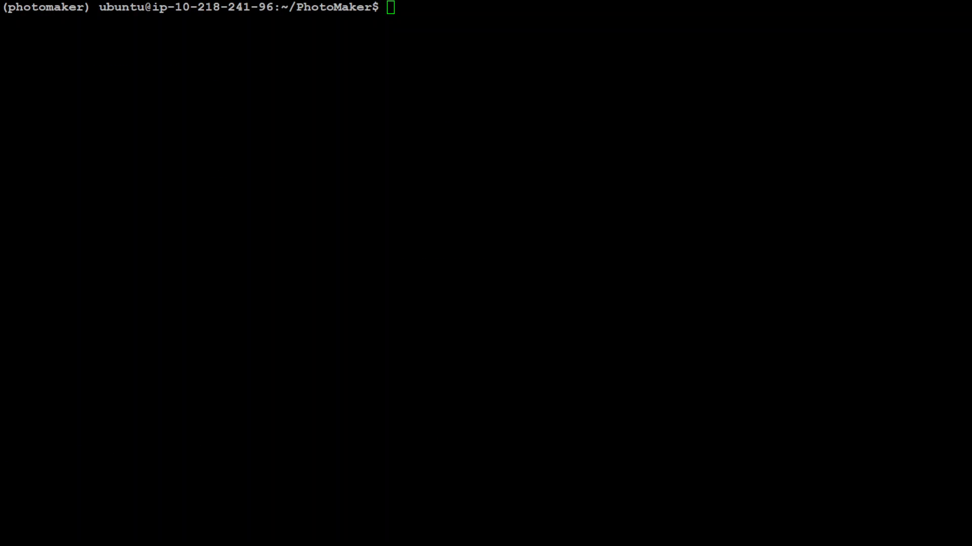
type("pip install -r requirements.txt")
type("pip install git+https://github.com/TencentARC/PhotoMaker.git")
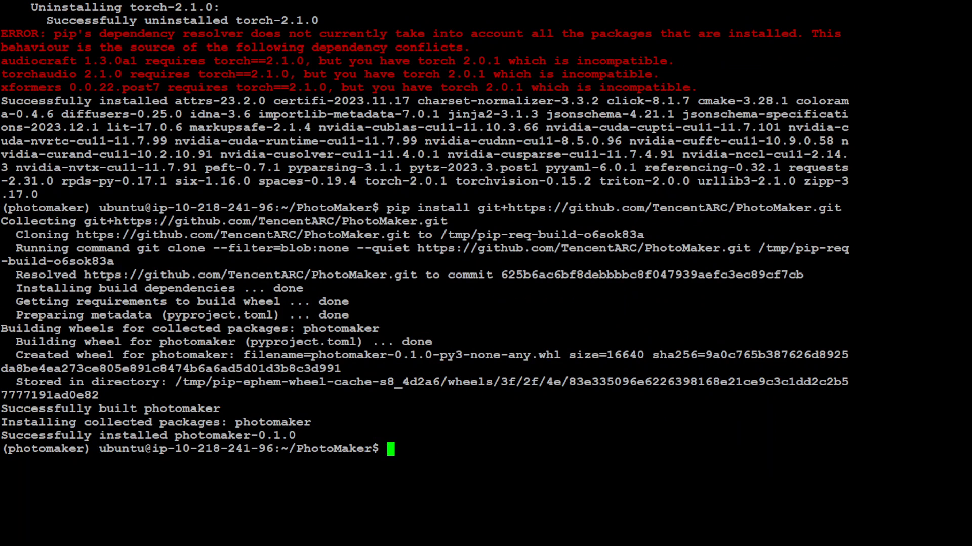
type("clear")
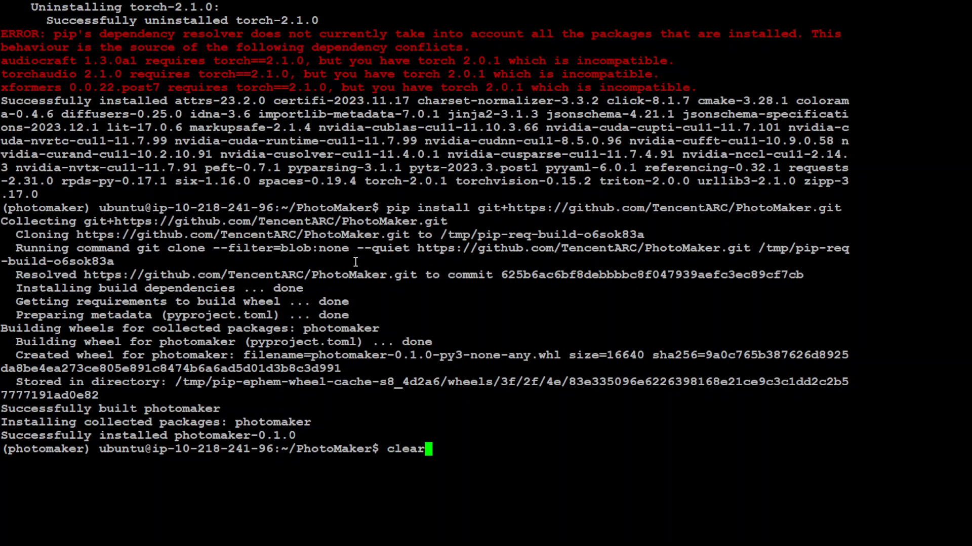
type("python")
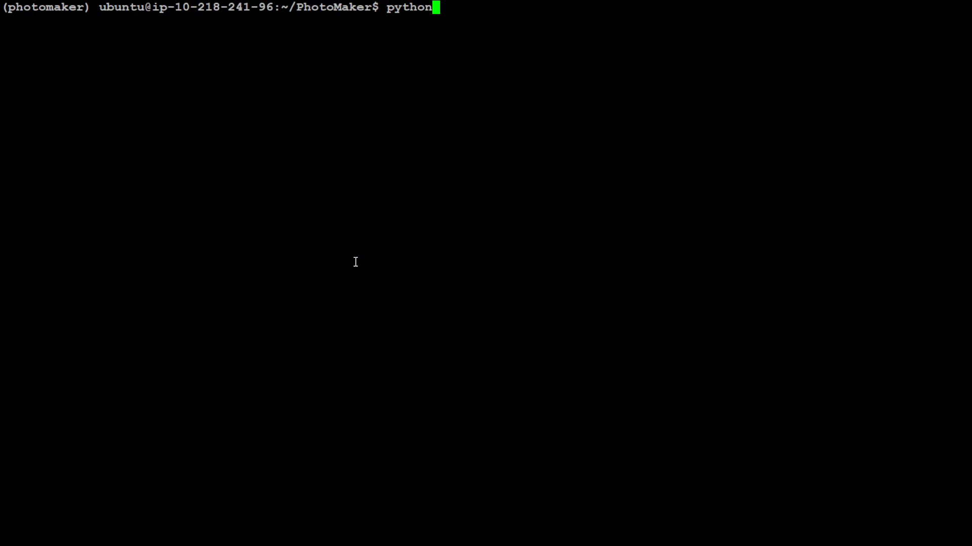
- In python3, download photomaker-v1.bin via hf_hub_download from TencentARC/PhotoMaker and import torch
type("3")
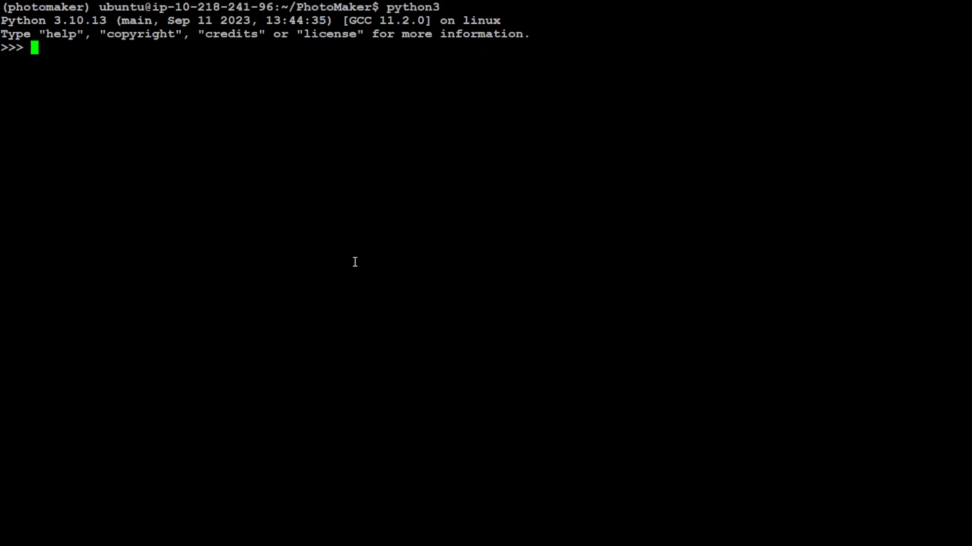
type("from huggingface_hub import hf_hub_download")
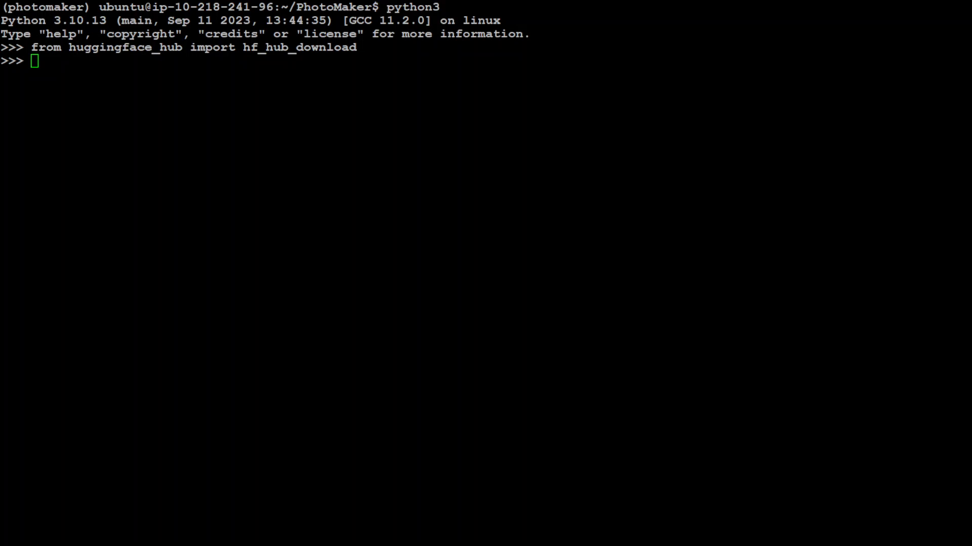
type("photomaker_path = hf_hub_download(repo_id=\"TencentARC/PhotoMaker\", filename=\"photomaker-v1.bin\", repo_type=\"model\")")
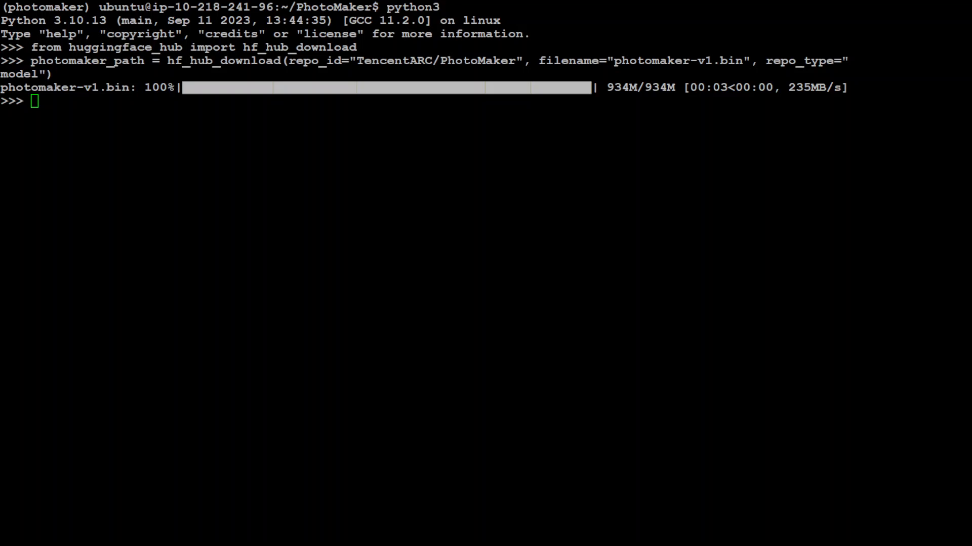
type("import torch")
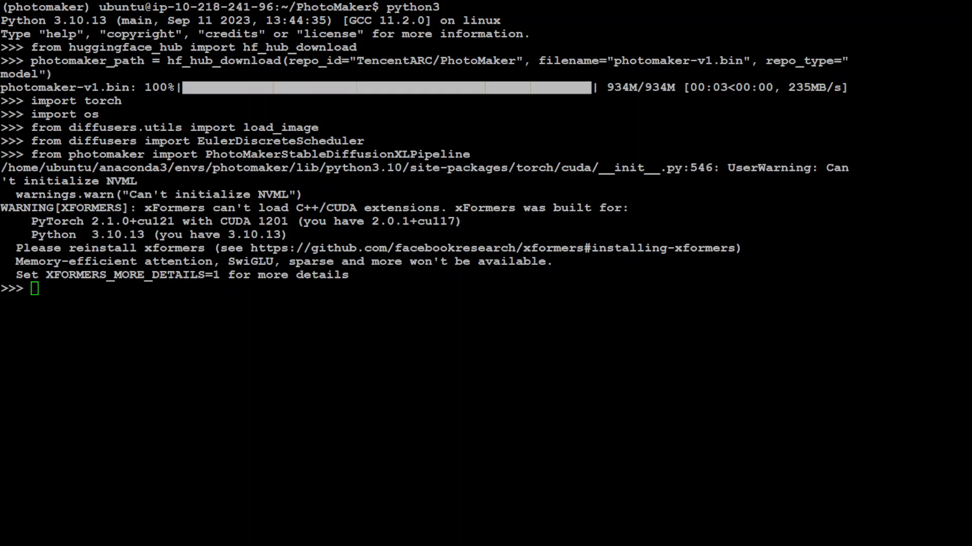
- Load the PhotoMakerStableDiffusionXLPipeline via from_pretrained and attach the adapter with trigger word img
type("pipe = PhotoMakerStableDiffusionXLPipeline.from_pretrained(")
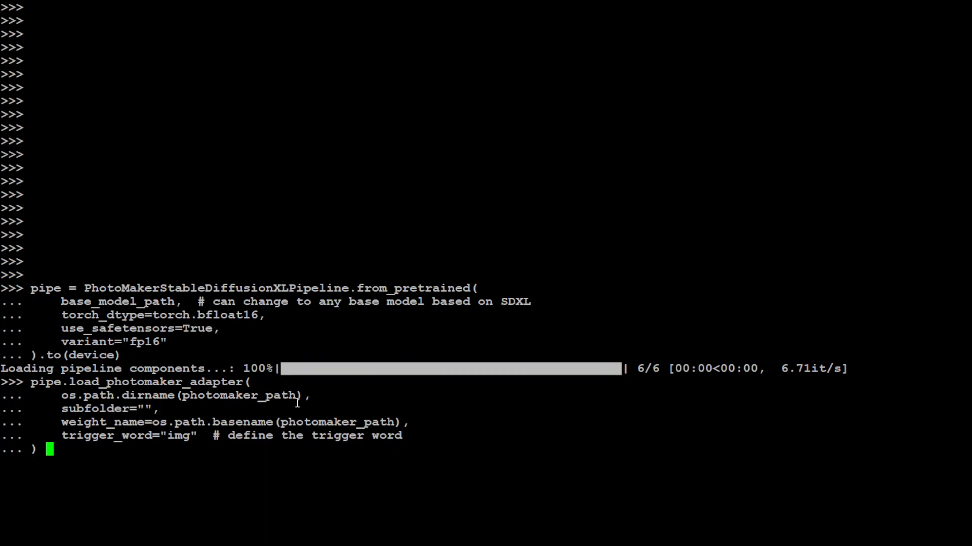
mouse_move(319, 397)
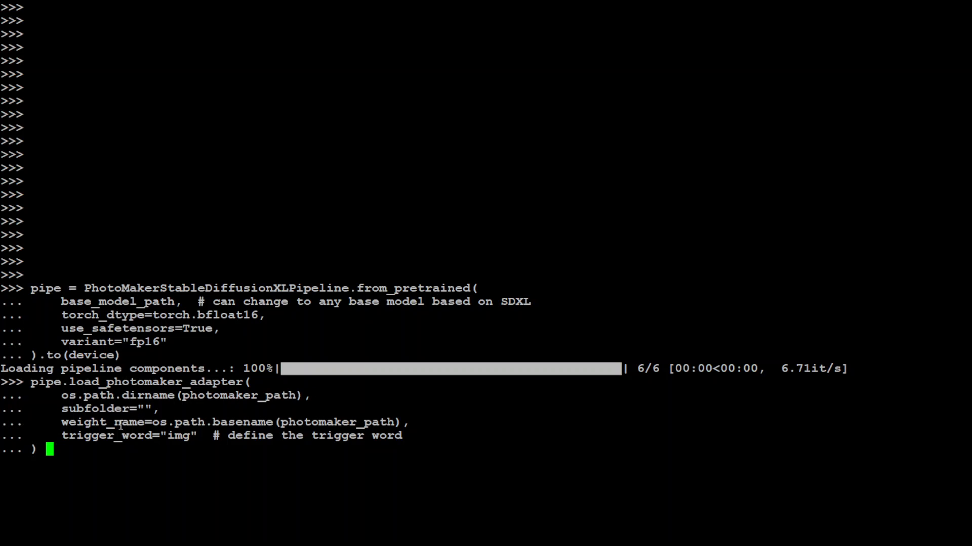
mouse_move(173, 441)
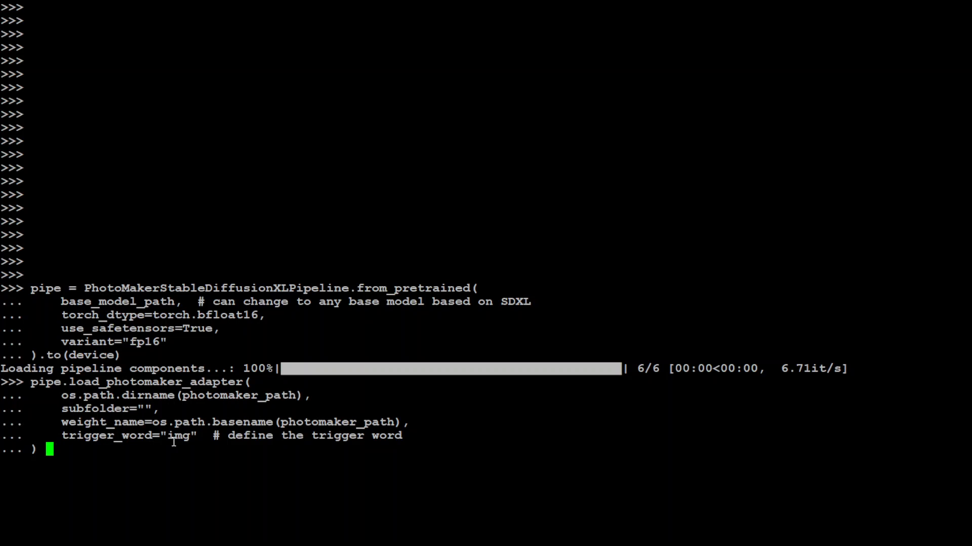
mouse_move(187, 440)
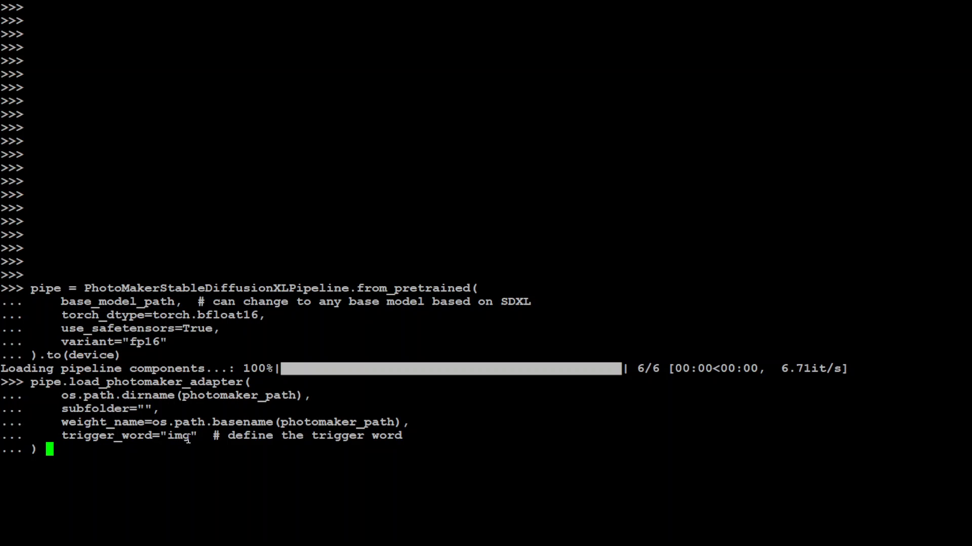
mouse_move(144, 412)
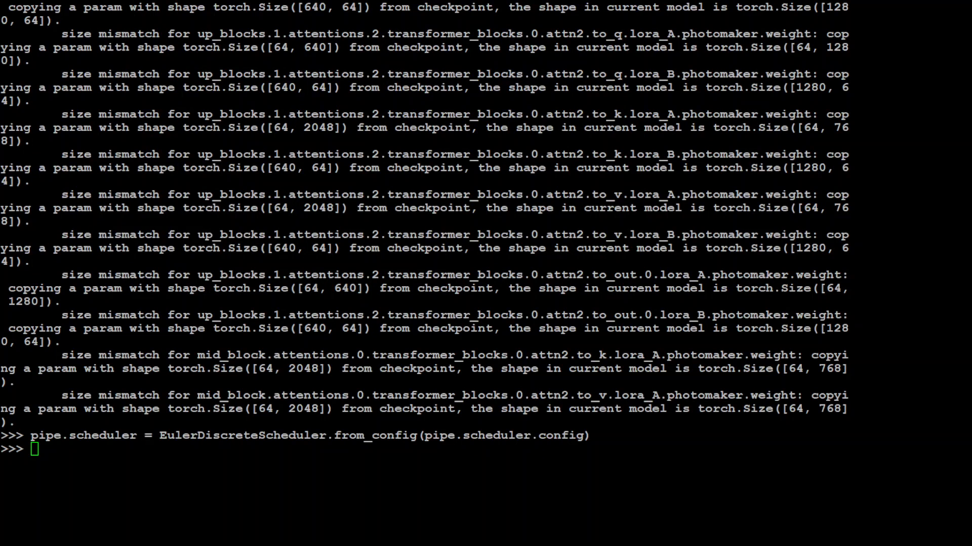
- Retry pipe.fuse_lora(), which fails again with the 'NoneType' has no attribute 'modules' error
type("pipe.fuse_lora()")
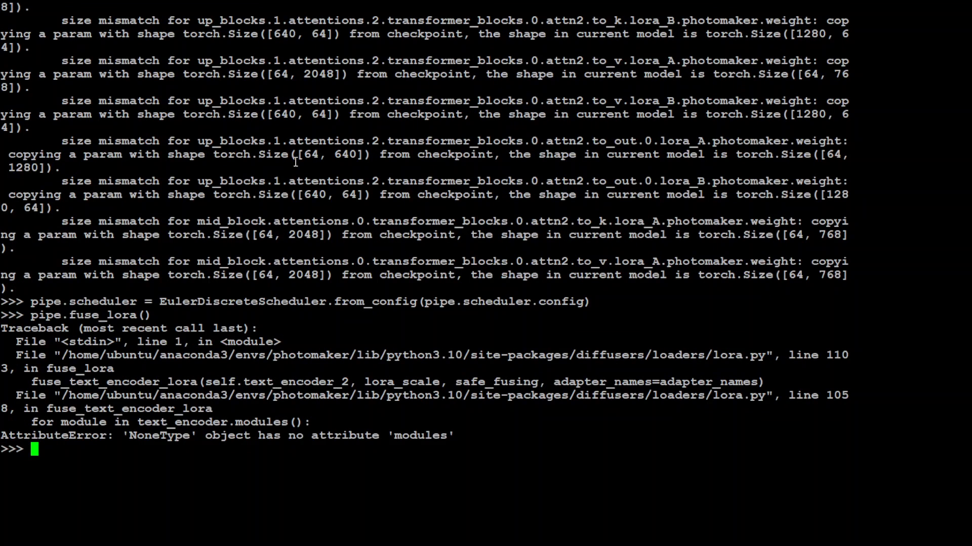
mouse_move(372, 443)
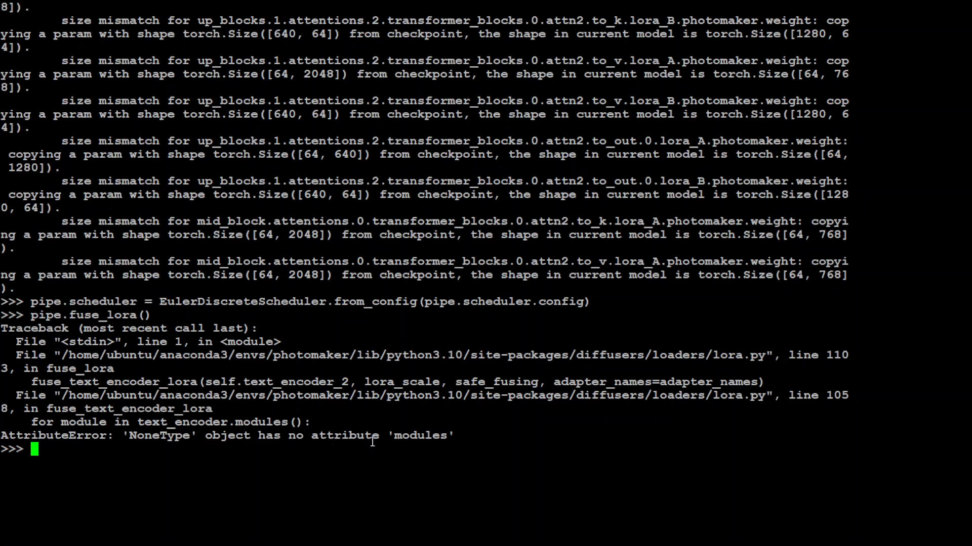
mouse_move(372, 441)
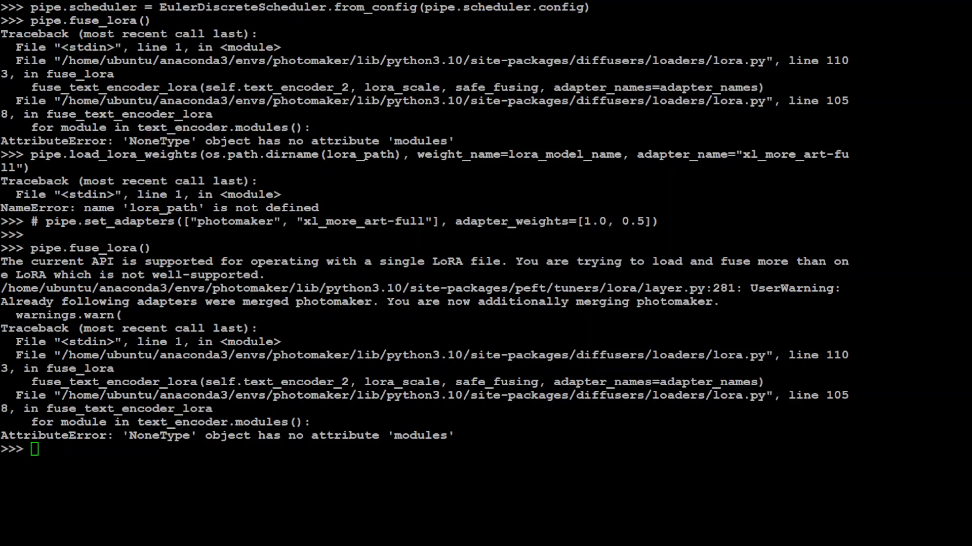
scroll("down", 3)
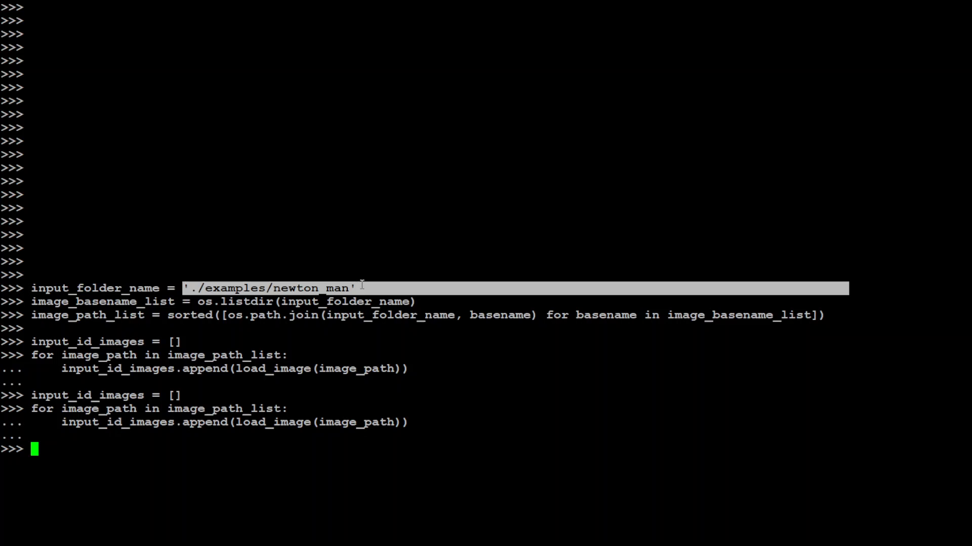
mouse_move(391, 283)
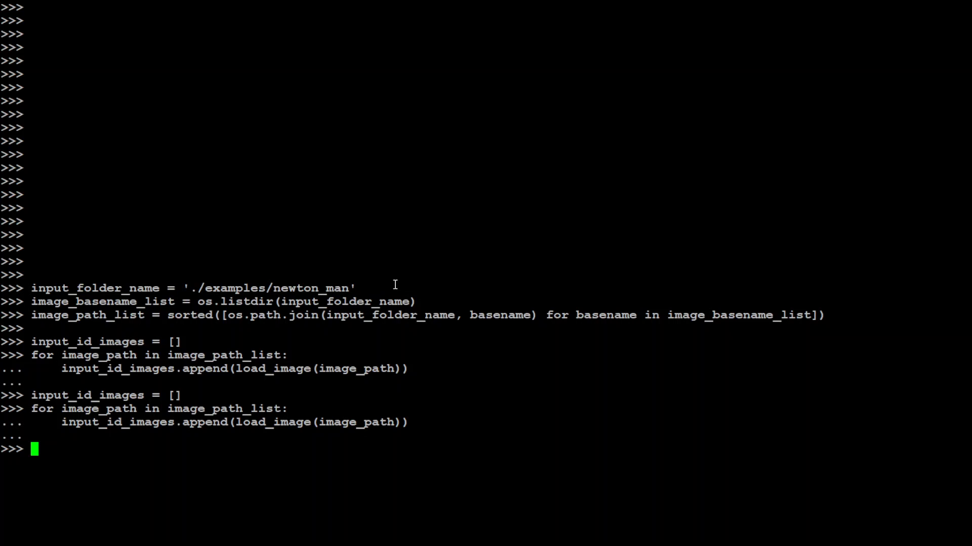
mouse_move(350, 233)
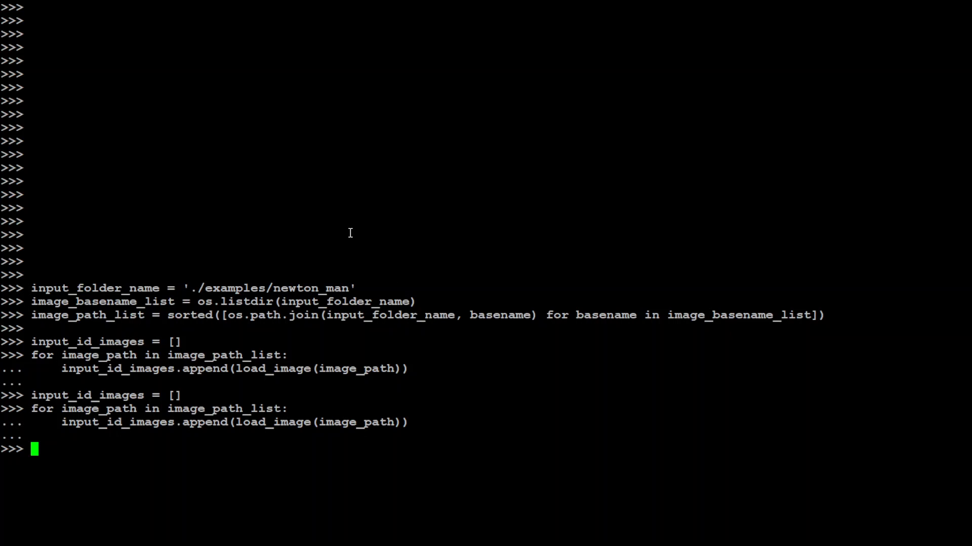
mouse_move(131, 376)
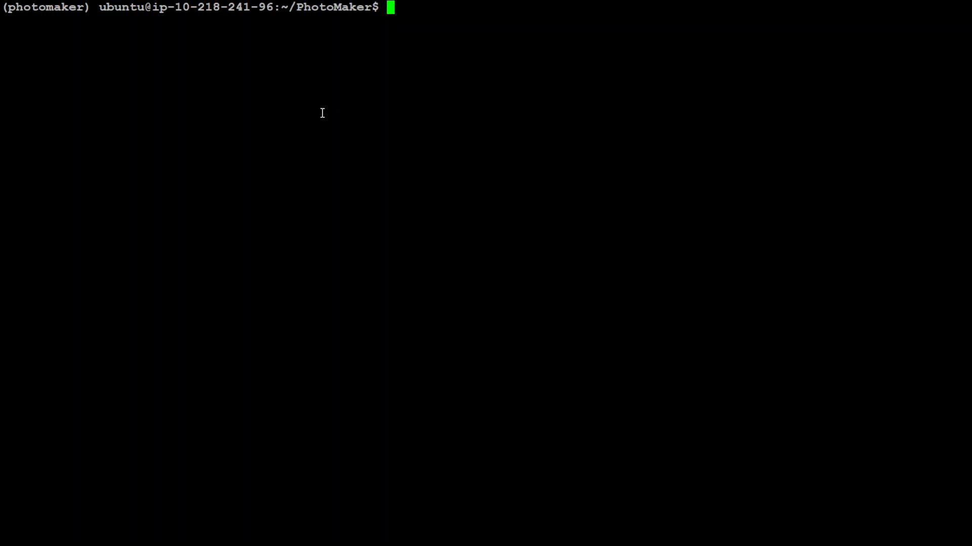
- Run python gradio_demo/app.py and copy the public gradio.live URL once it is listed
type("python gradio_demo/app.py")
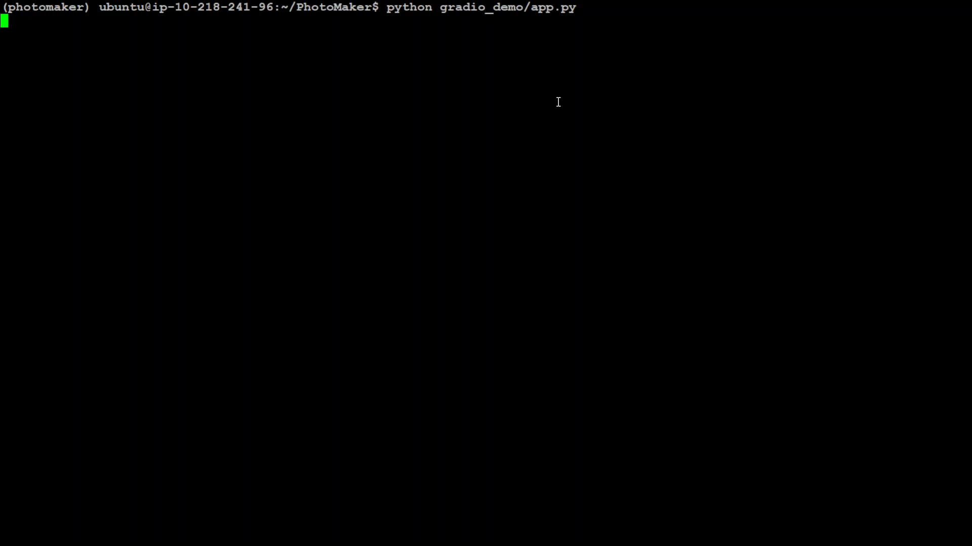
mouse_move(556, 100)
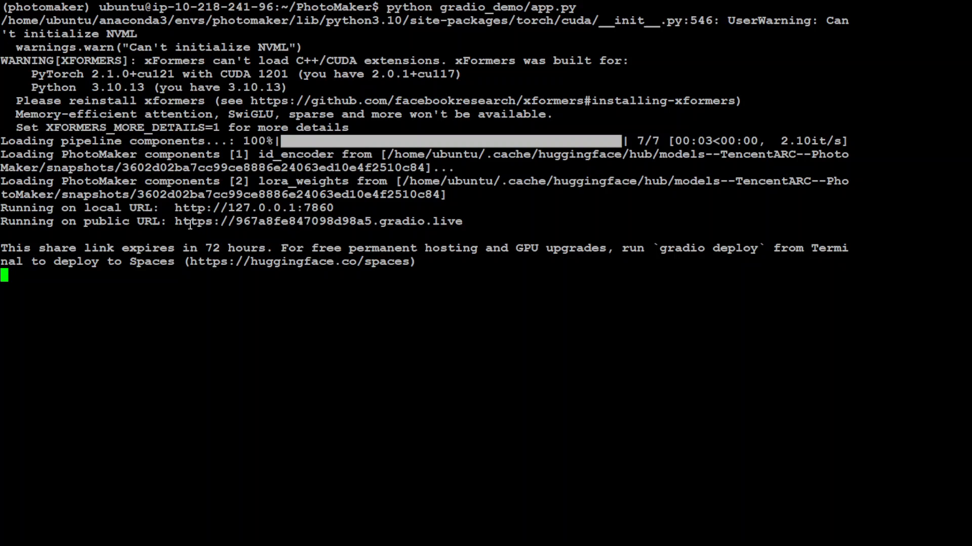
double_click(317, 222)
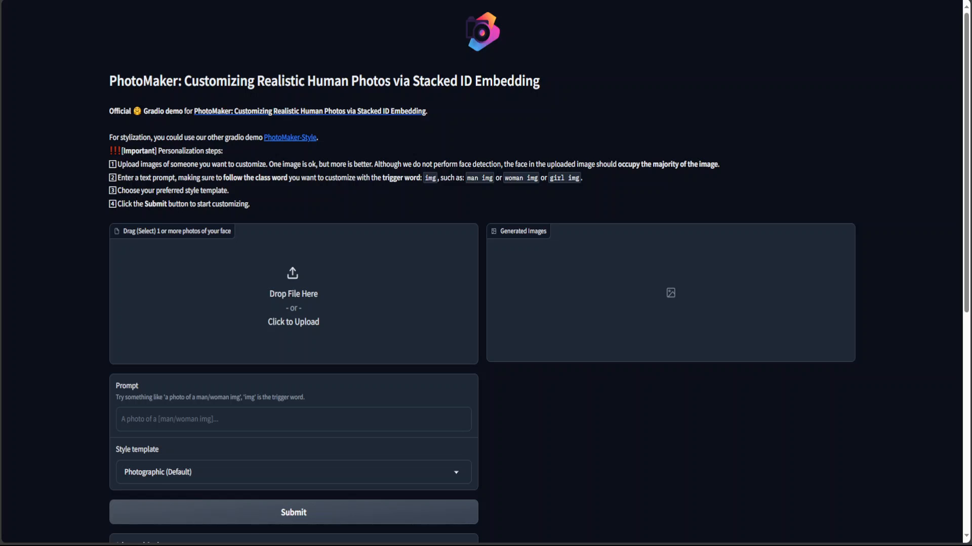
- Upload a face photo as the input image in the PhotoMaker Gradio demo
left_click(293, 419)
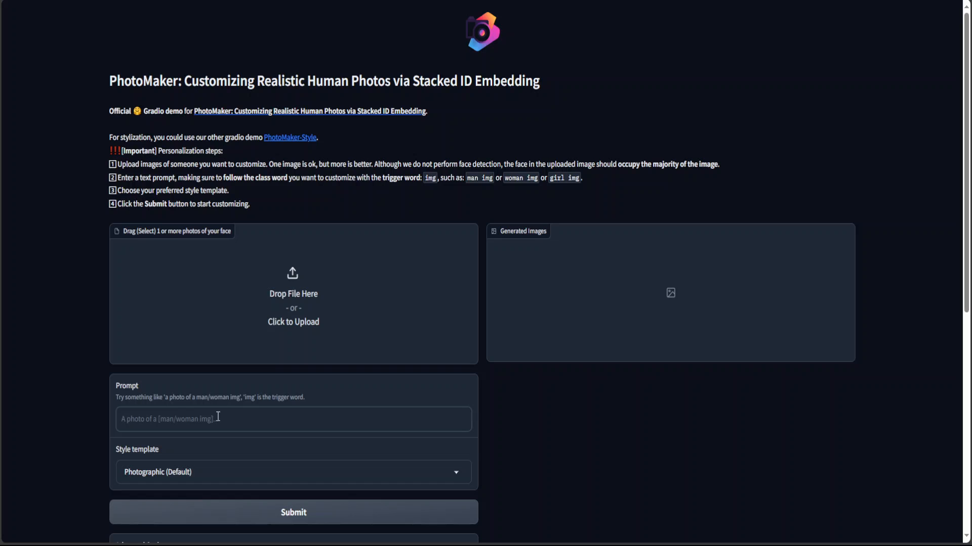
left_click(293, 419)
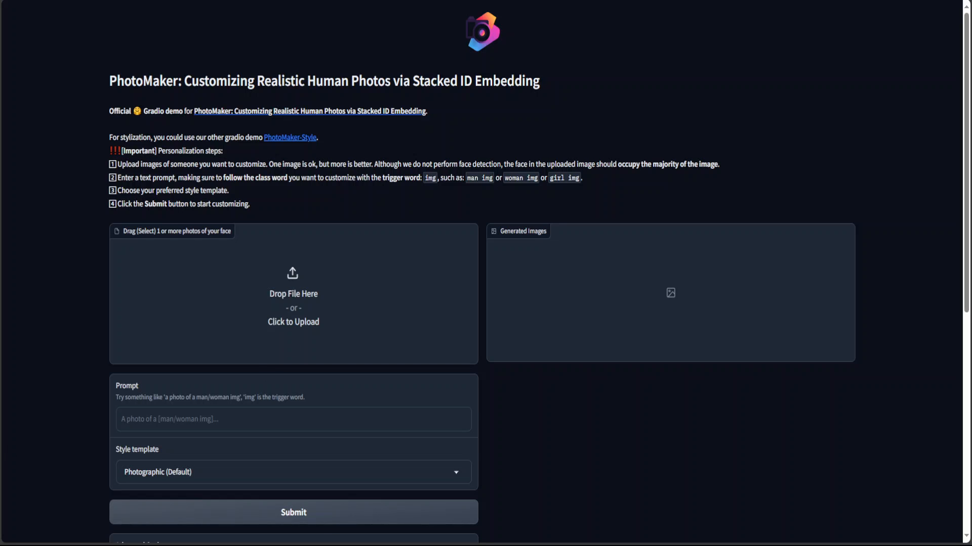
left_click(294, 293)
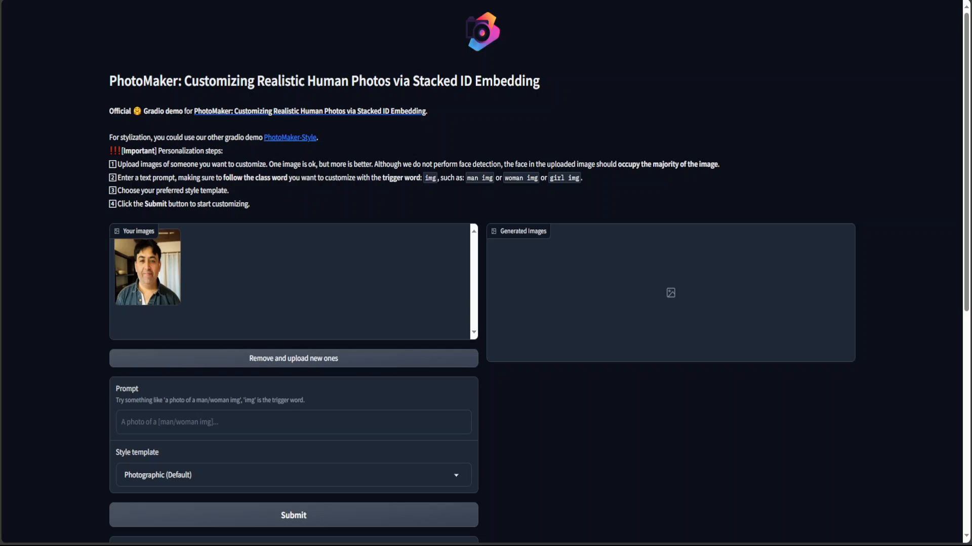
- Enter the prompt 'a photo of a man img riding a horse' and submit it for generation
left_click(294, 422)
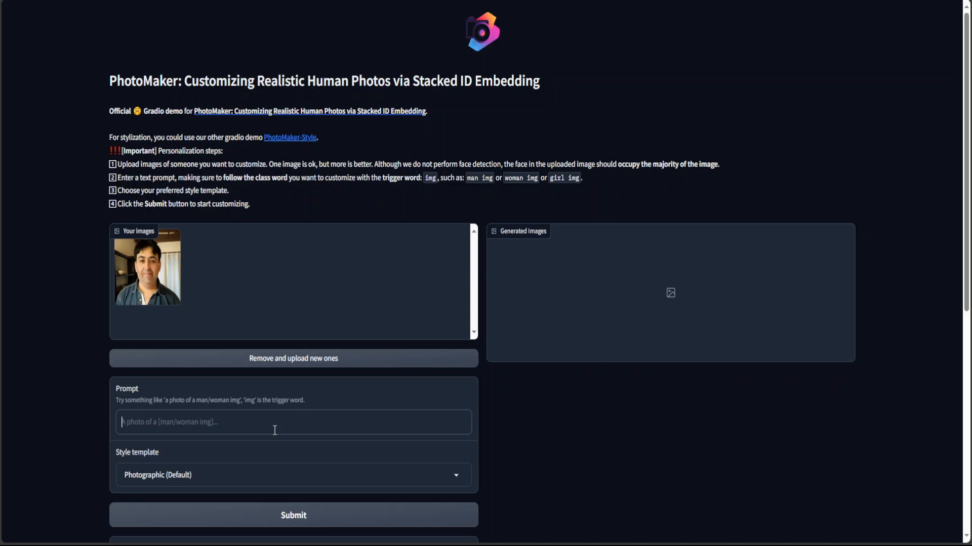
type("a photo of a m")
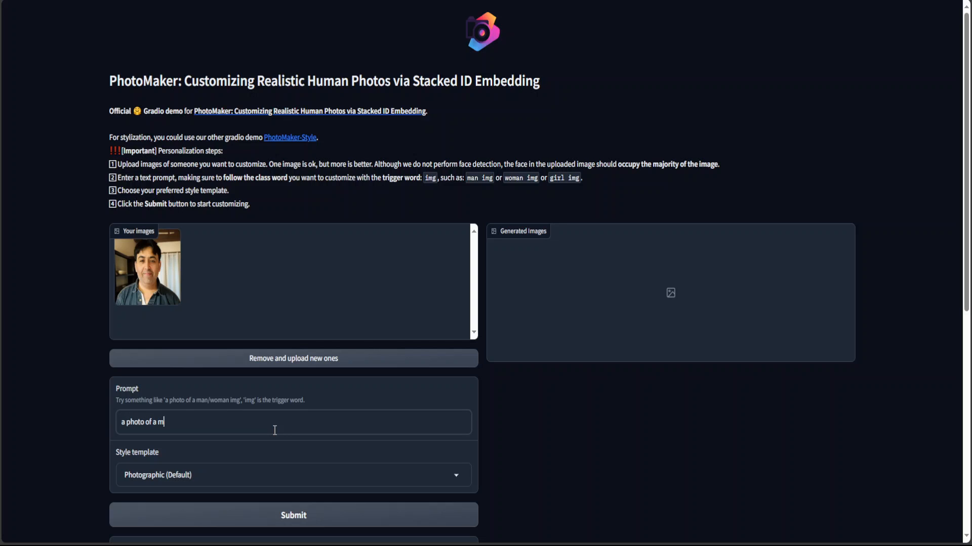
type("an")
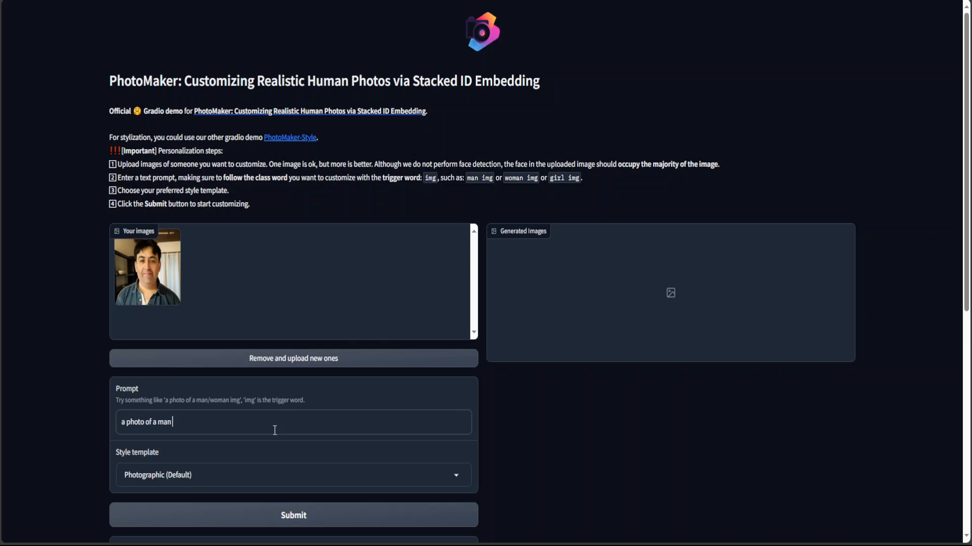
type("img")
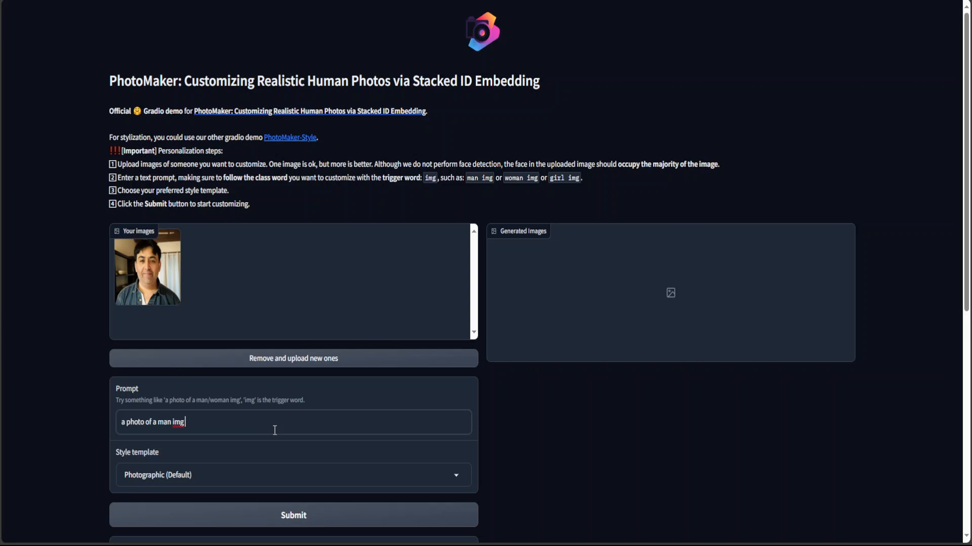
type("riding")
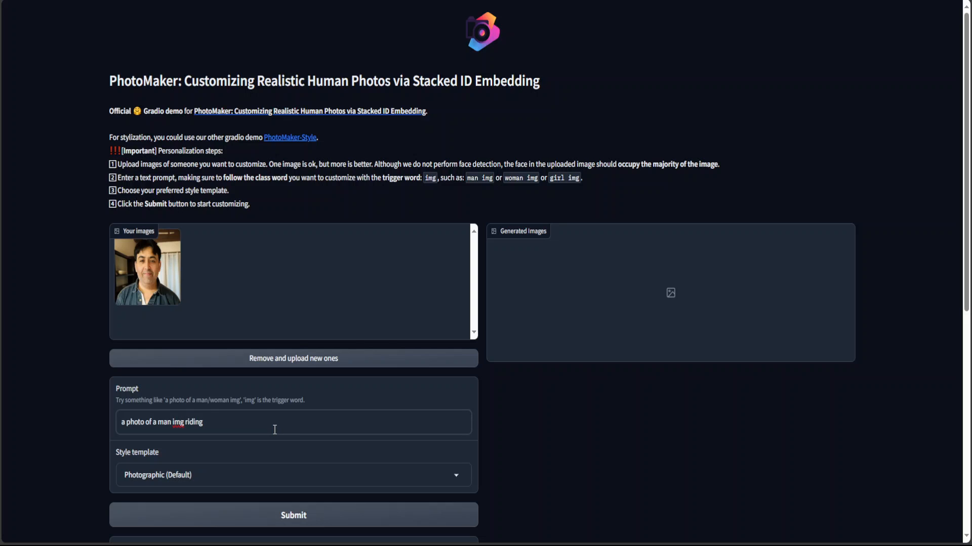
type("a horse")
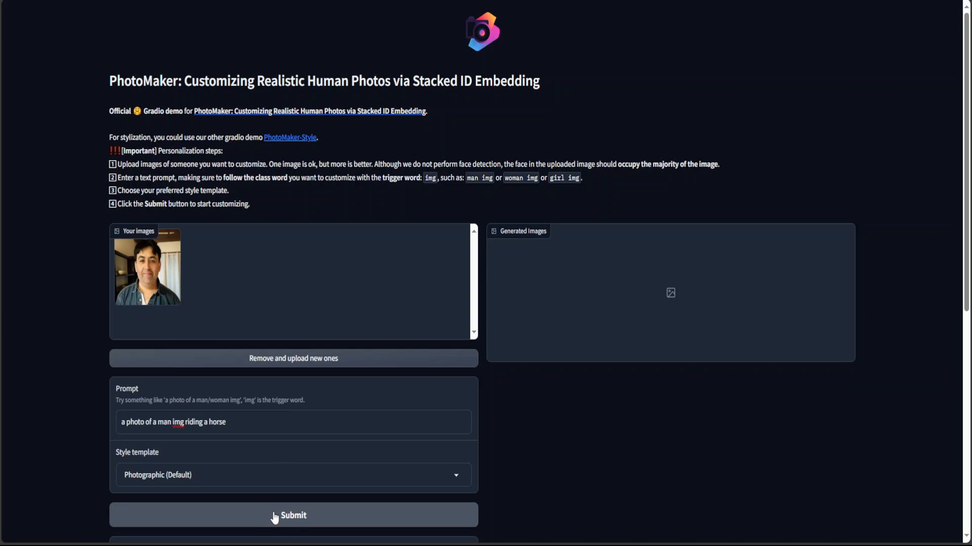
left_click(293, 515)
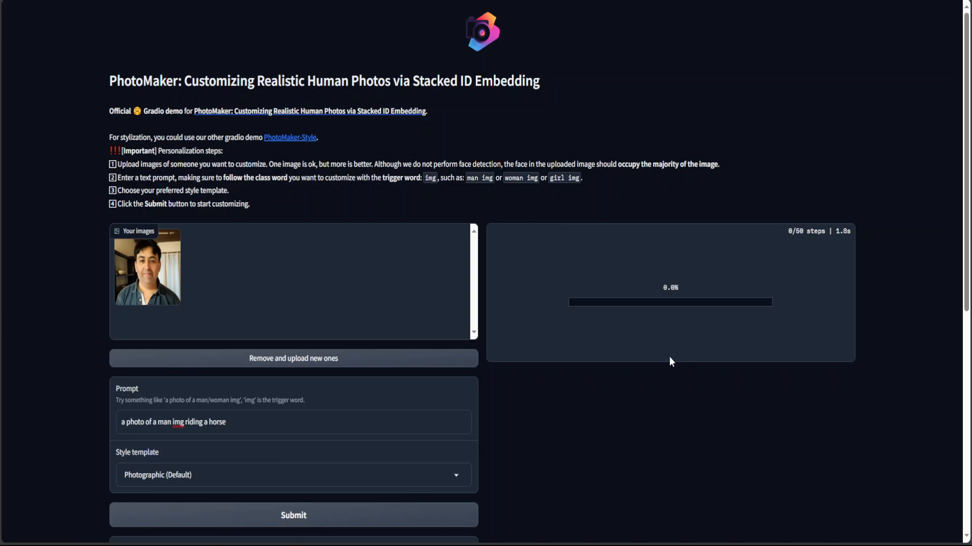
mouse_move(650, 341)
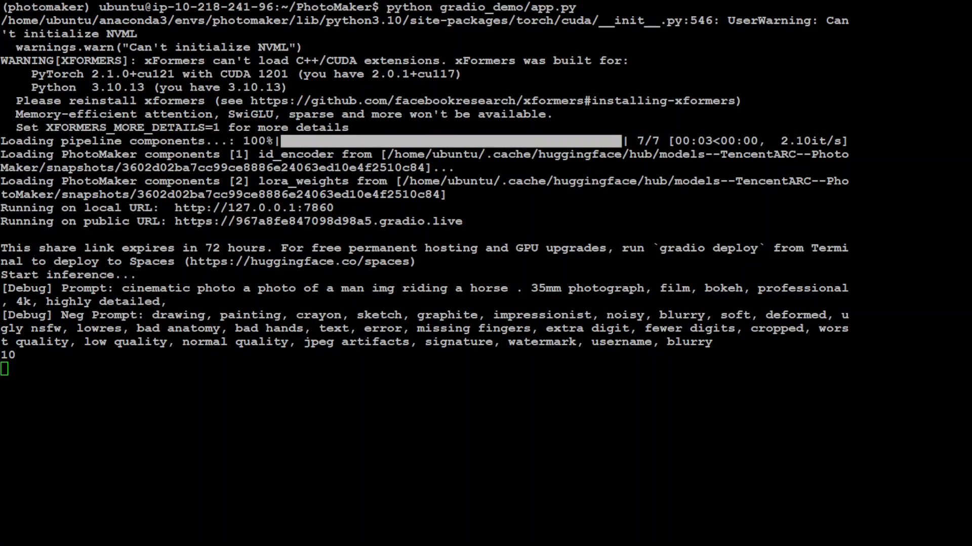
- Select part of the expanded prompt text in the terminal's [Debug] Prompt log line
double_click(246, 289)
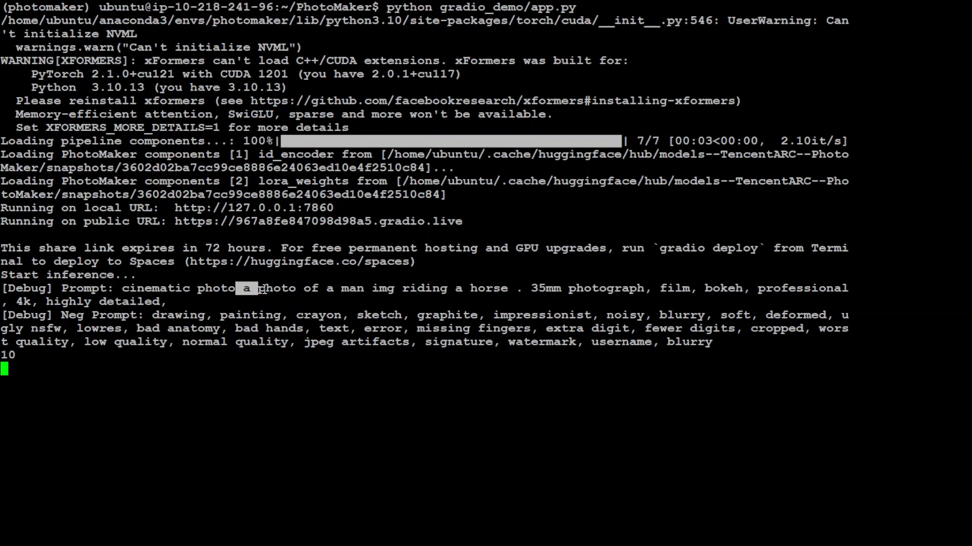
left_click_drag(246, 288, 520, 288)
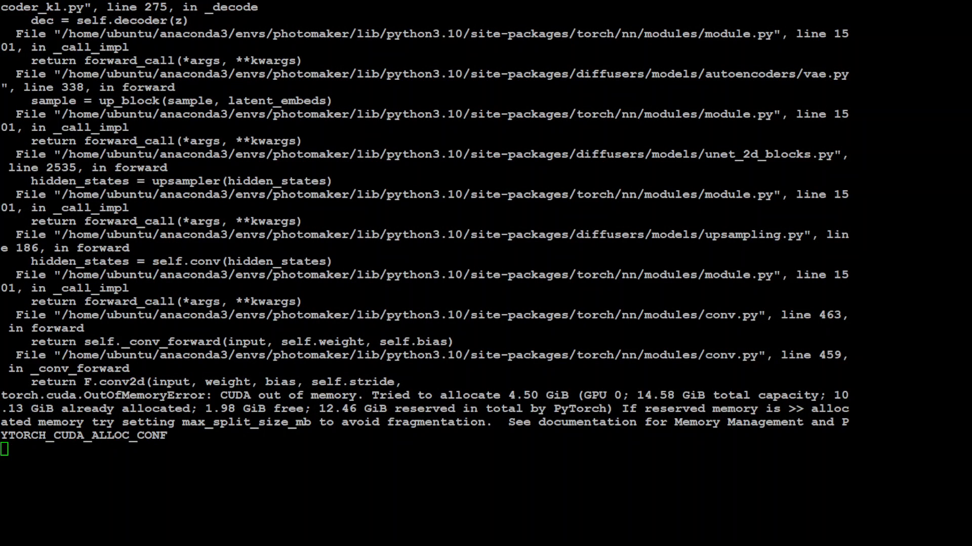
- Highlight the torch.cuda.OutOfMemoryError message for the failed 4.50 GiB allocation
left_click_drag(0, 396, 409, 396)
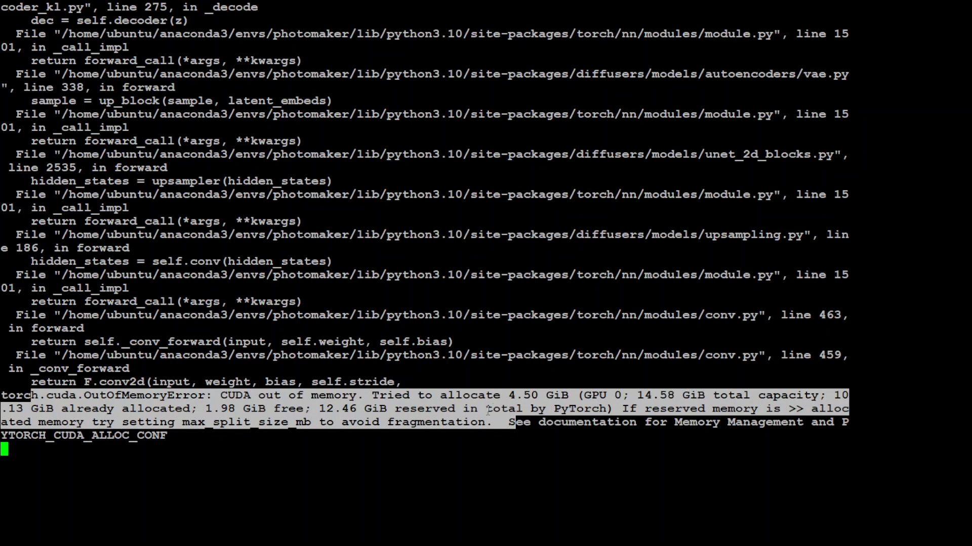
mouse_move(407, 223)
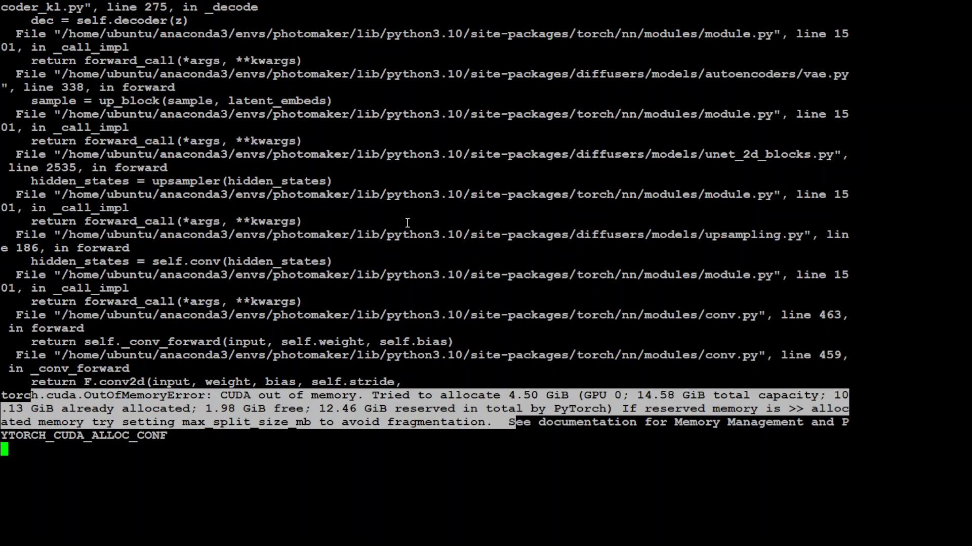